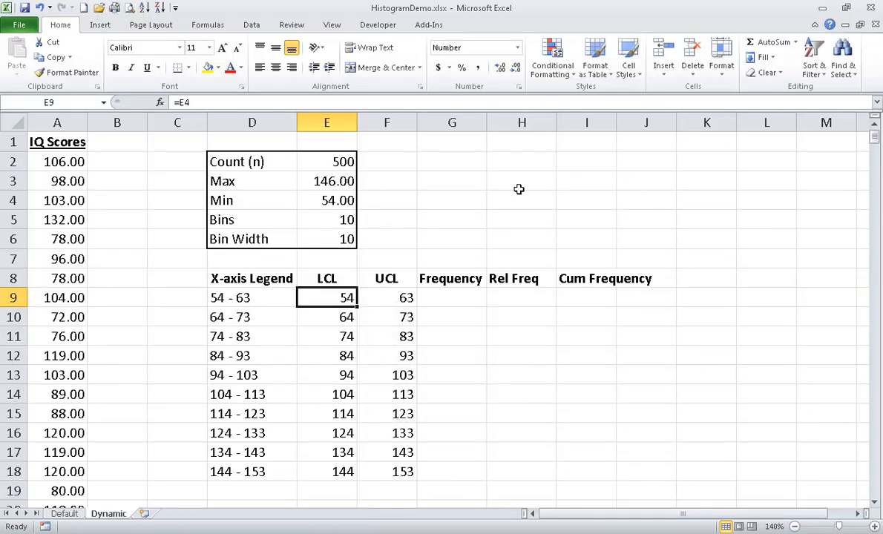
mouse_move(475, 178)
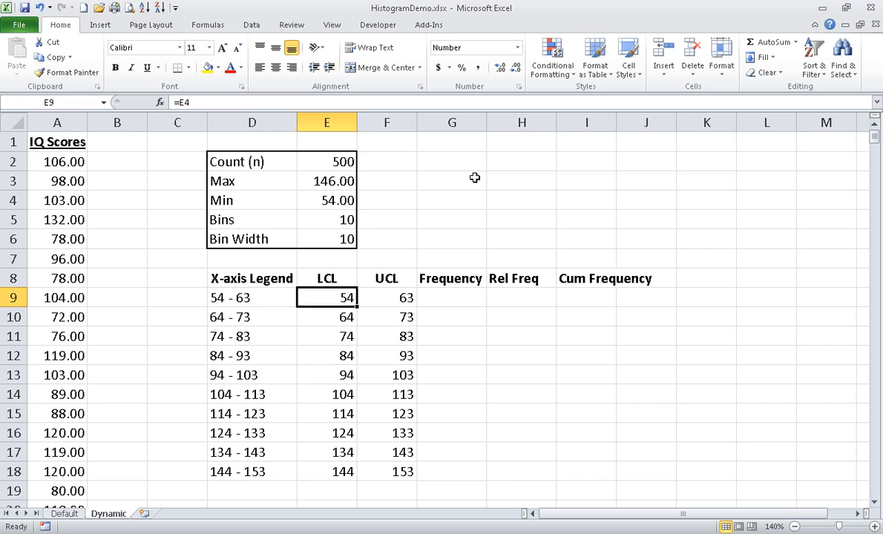
mouse_move(451, 164)
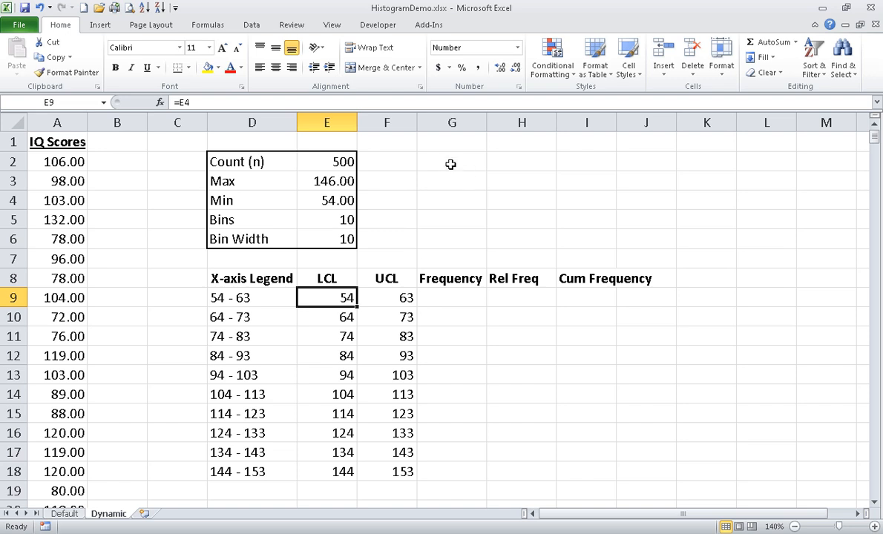
mouse_move(89, 161)
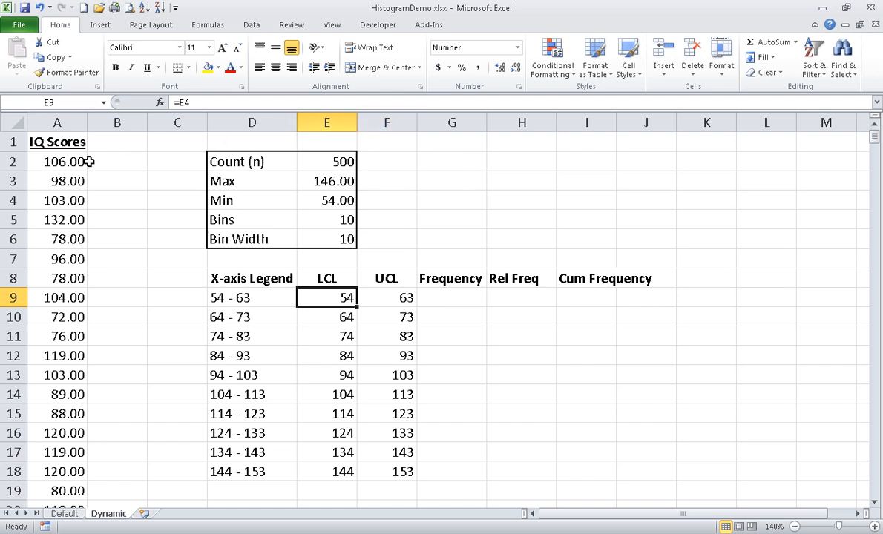
- Use DocumentationTools Formula Comment to annotate cell A2 with its random IQ-score formula
click(58, 162)
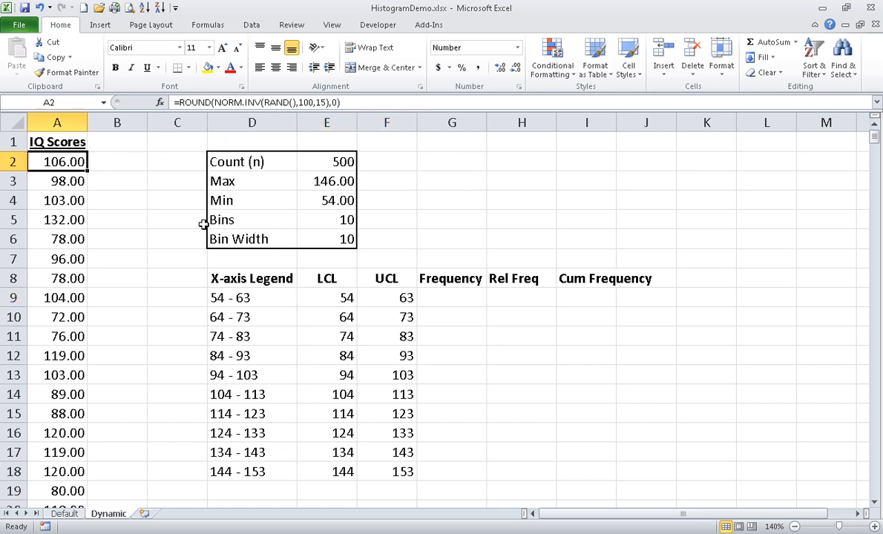
mouse_move(111, 187)
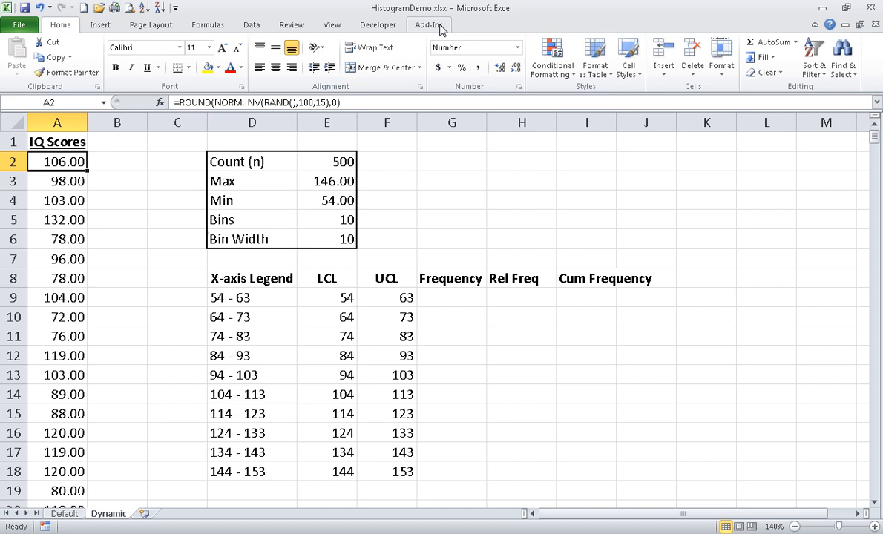
click(428, 24)
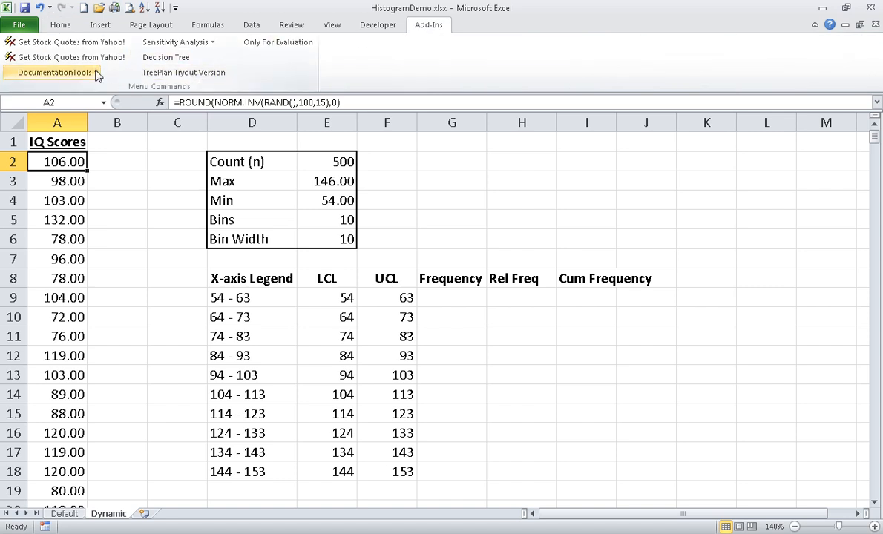
click(51, 72)
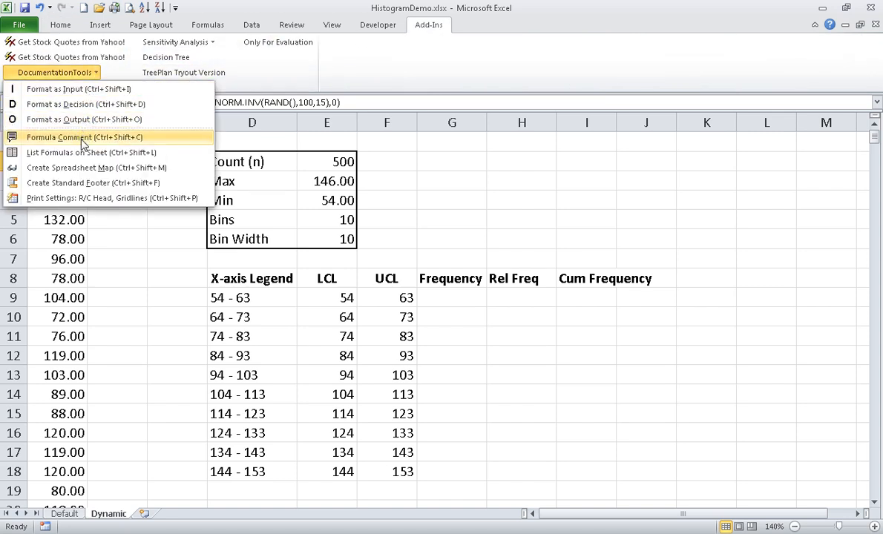
click(85, 137)
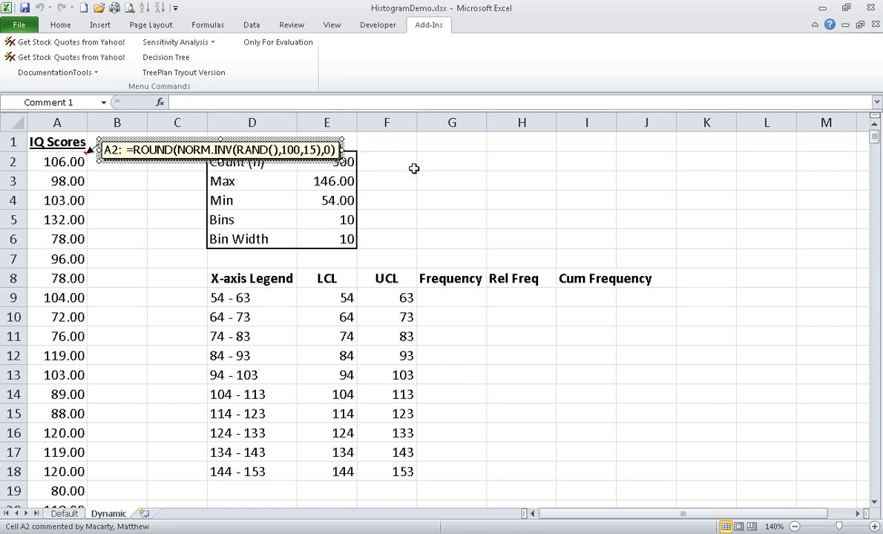
mouse_move(411, 160)
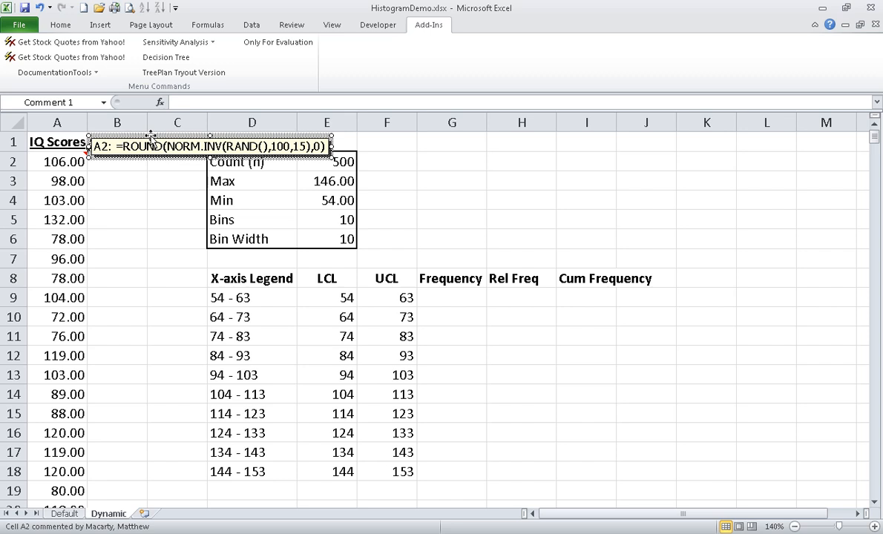
mouse_move(92, 170)
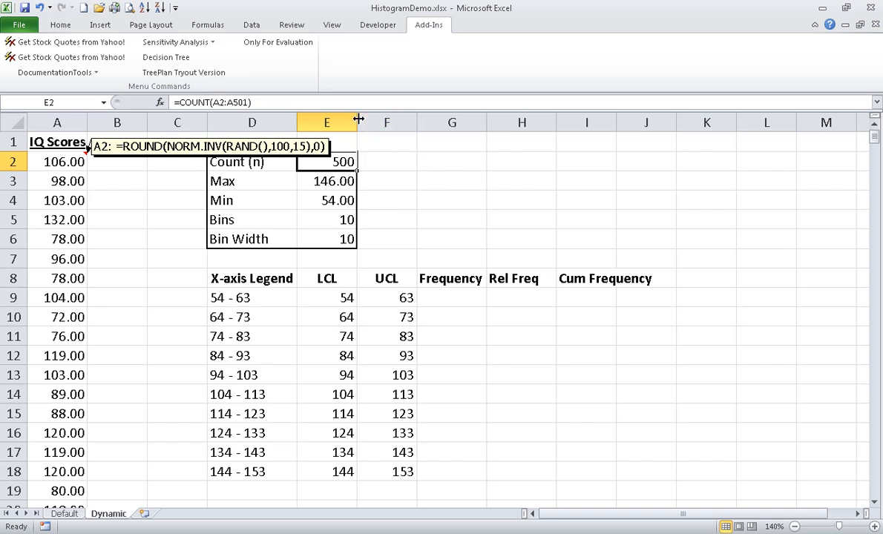
mouse_move(380, 151)
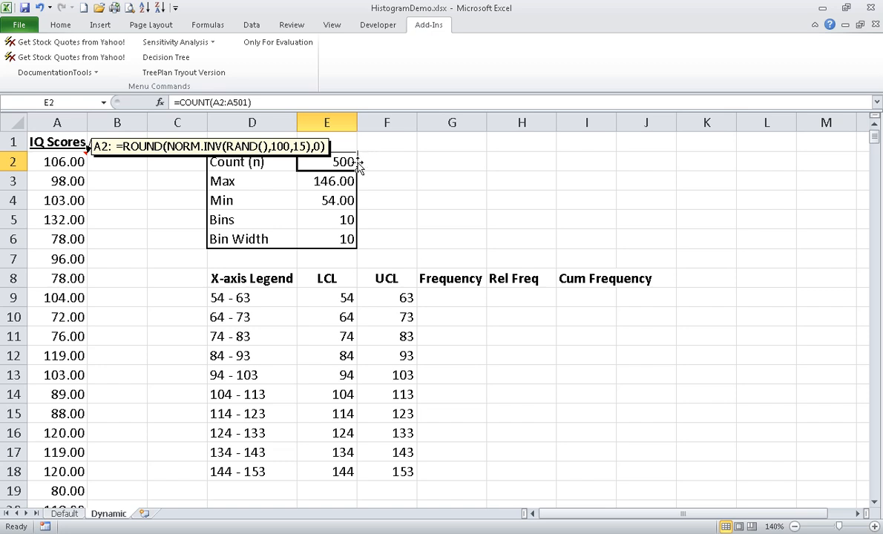
mouse_move(347, 169)
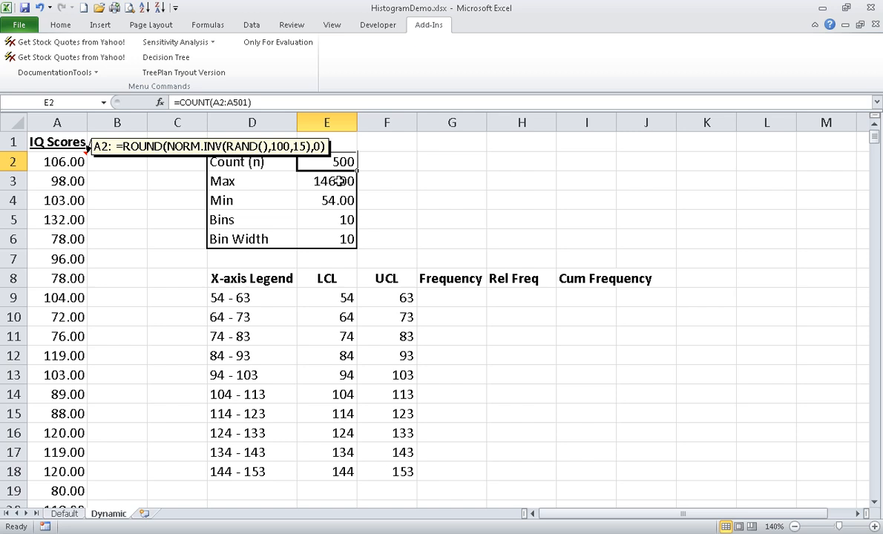
mouse_move(335, 224)
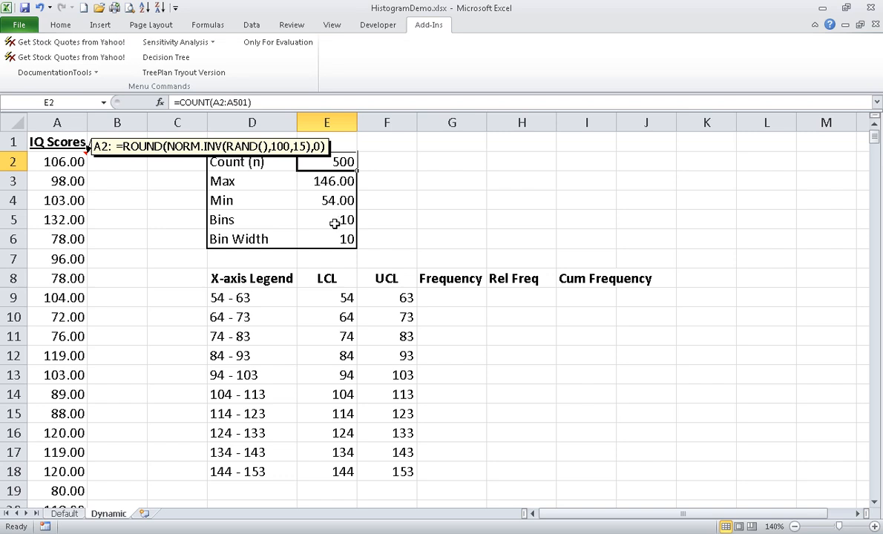
mouse_move(335, 223)
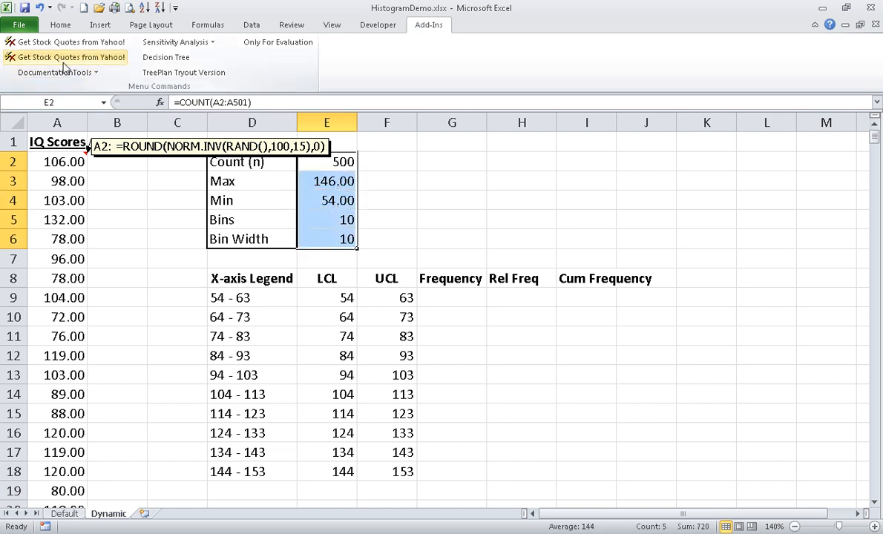
- Formula-comment the summary cells E2:E6 (count, max, min, bins, bin width) and deselect
click(56, 72)
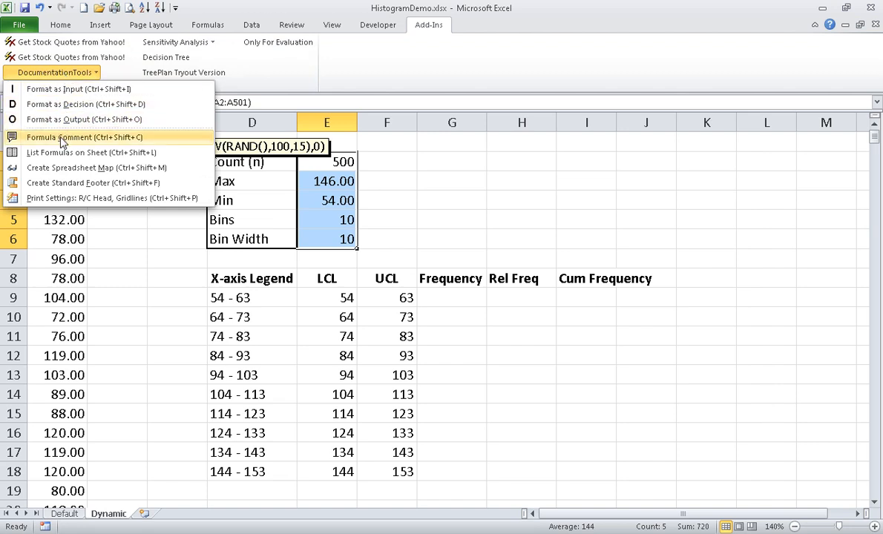
click(85, 137)
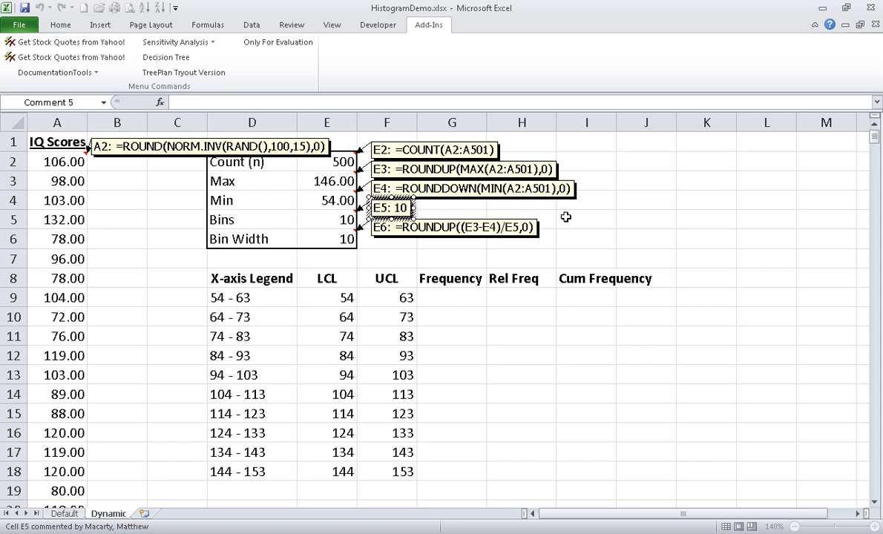
click(585, 219)
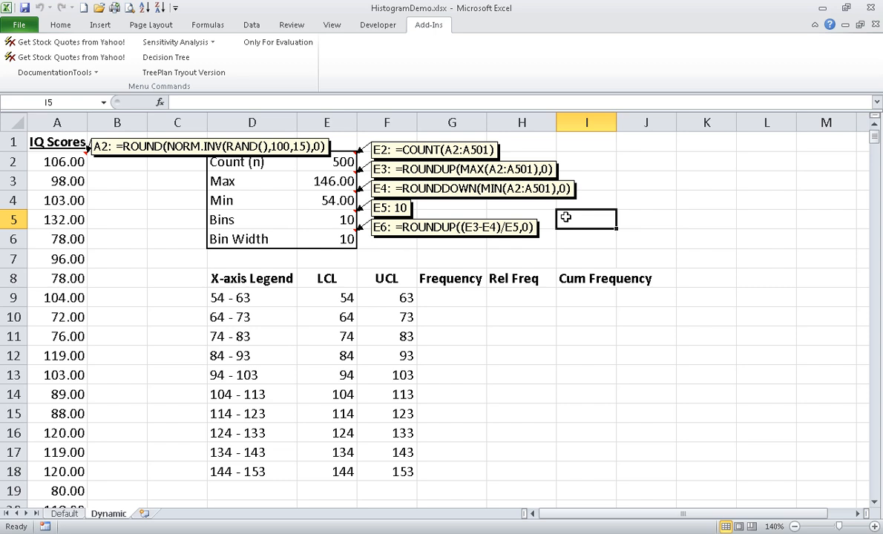
mouse_move(549, 203)
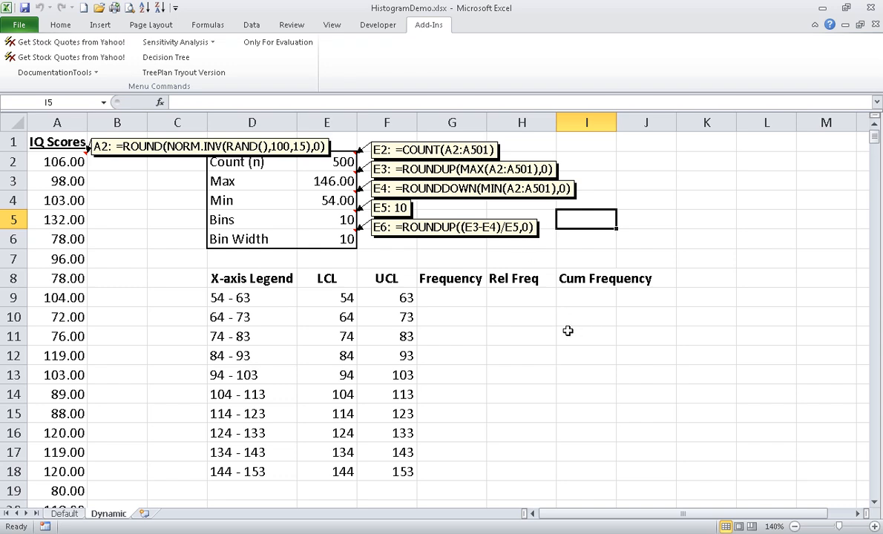
mouse_move(337, 294)
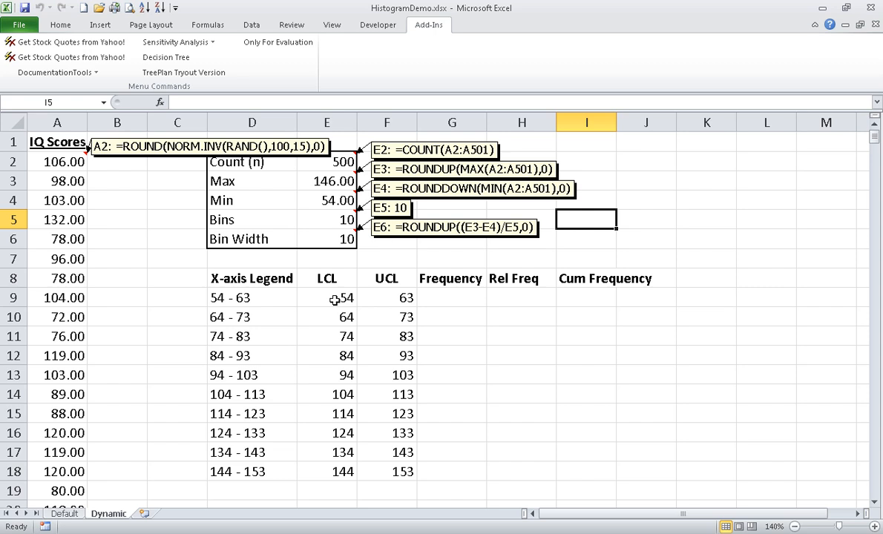
- Inspect lower limit E9 (=E4), then select upper limit F9 for its formula comment
click(326, 297)
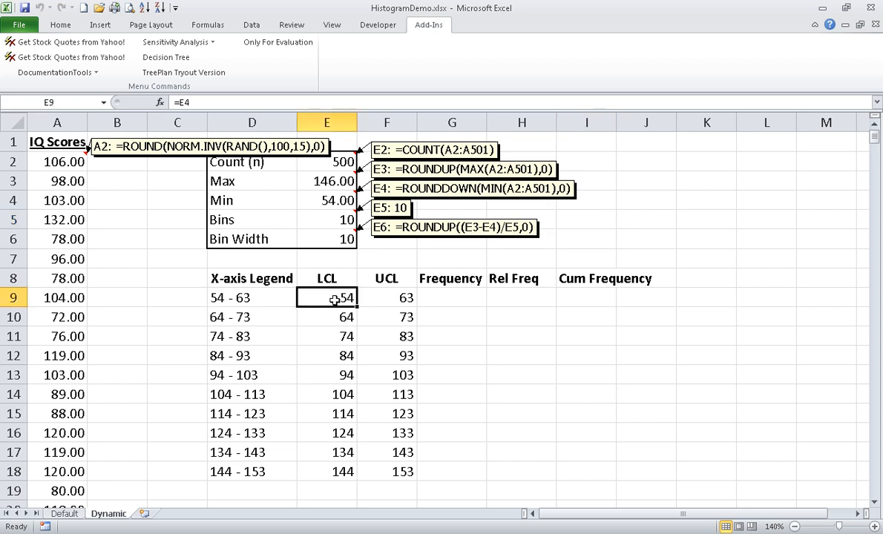
mouse_move(336, 278)
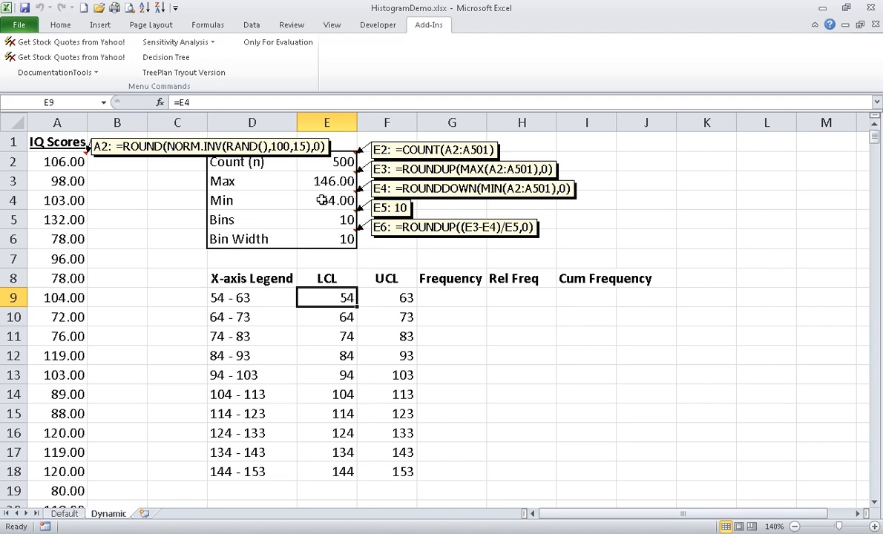
mouse_move(393, 297)
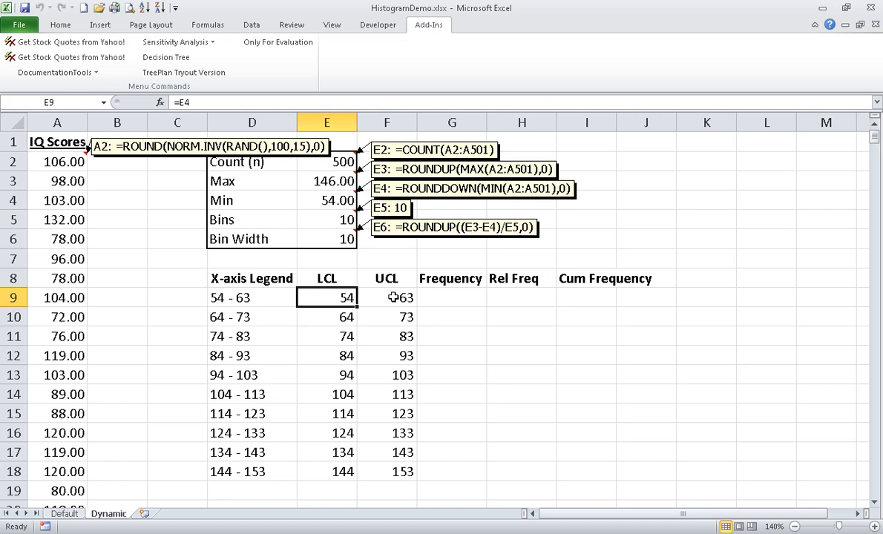
click(386, 297)
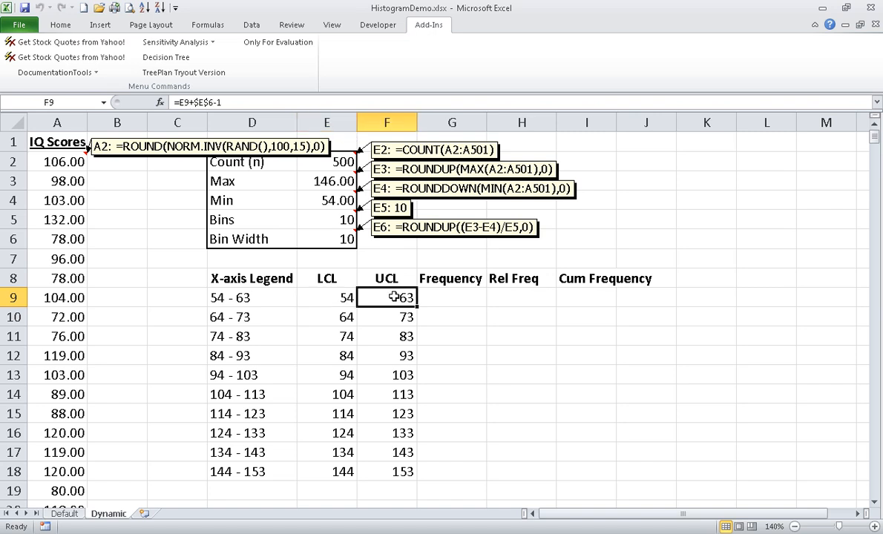
mouse_move(330, 237)
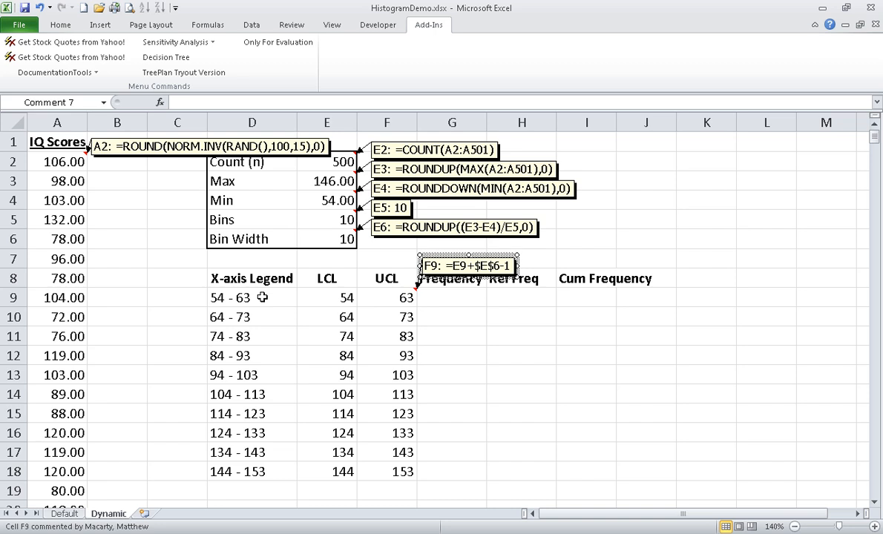
- Comment D9 with =E9&" - "&F9 and move the note above the X-axis Legend heading
click(252, 297)
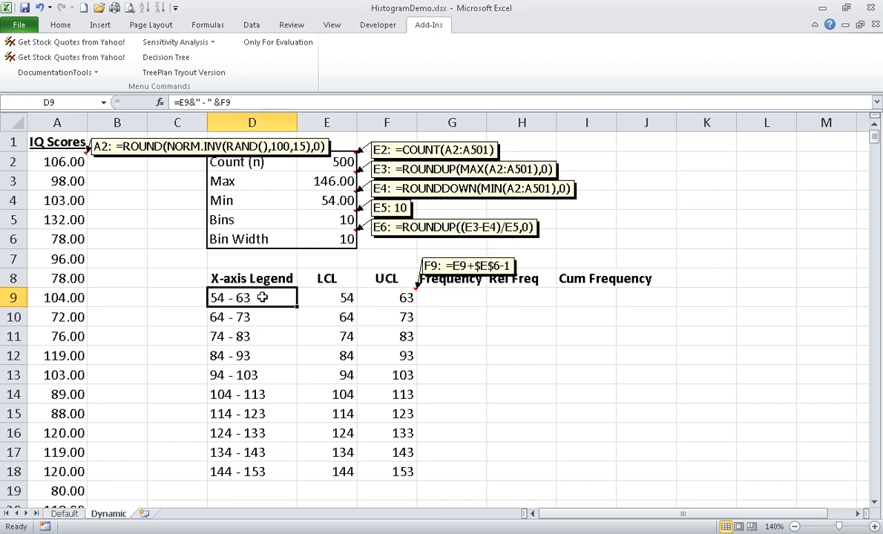
click(55, 72)
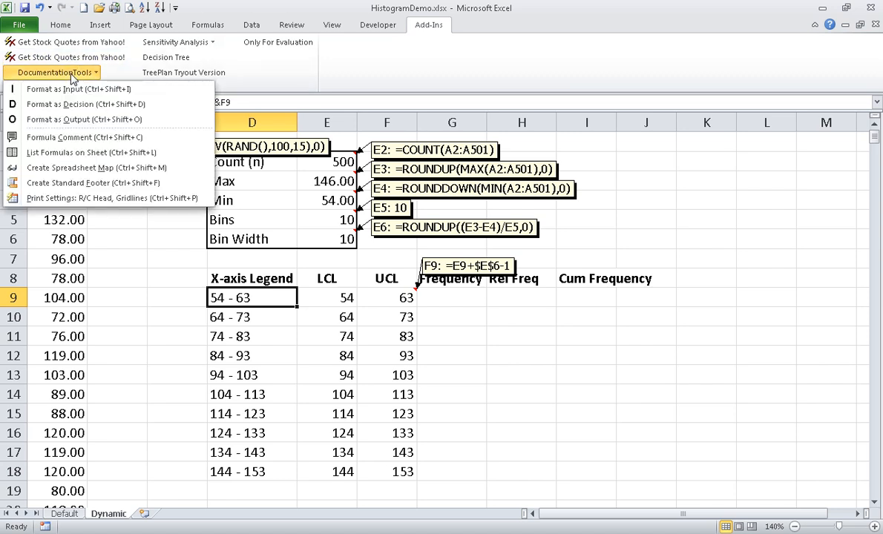
mouse_move(65, 144)
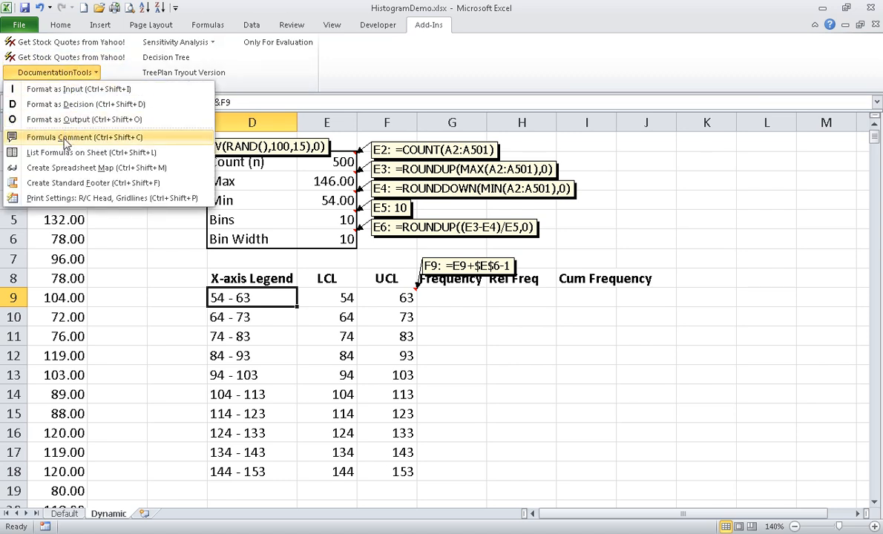
click(74, 138)
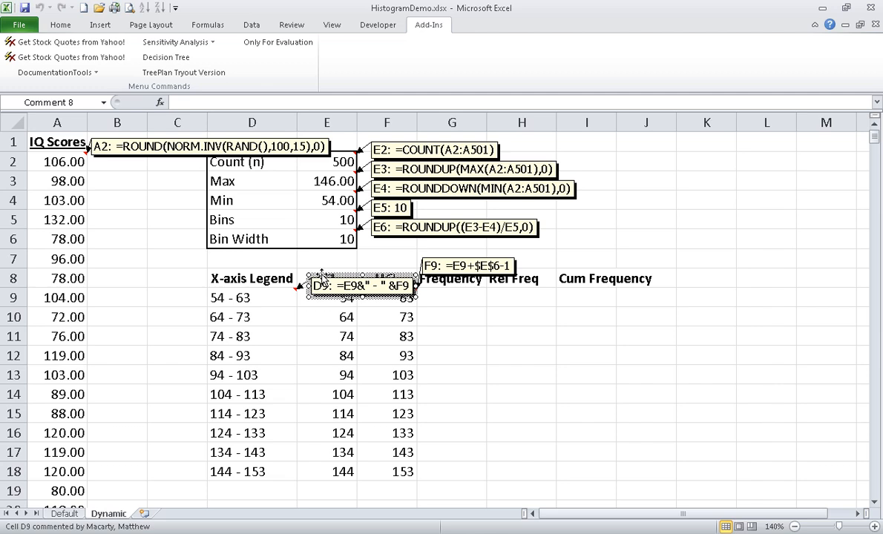
drag(360, 286, 223, 257)
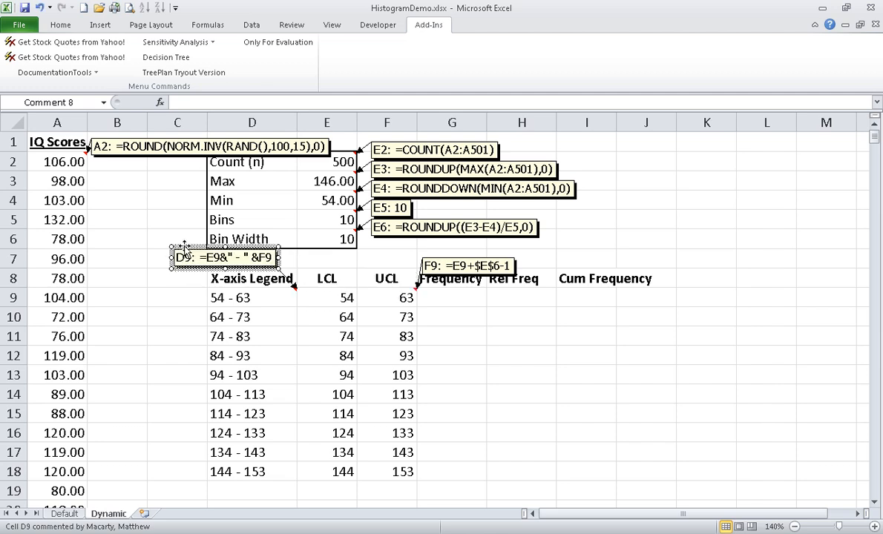
mouse_move(335, 301)
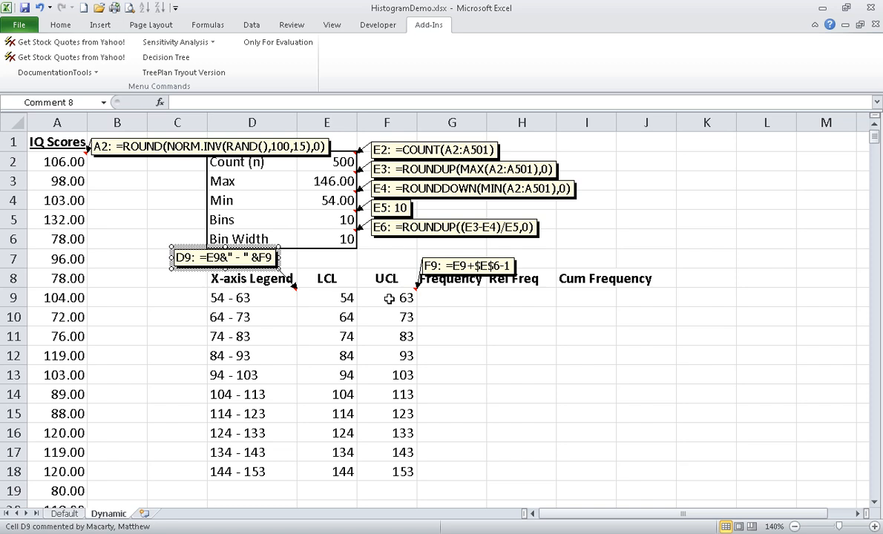
mouse_move(437, 305)
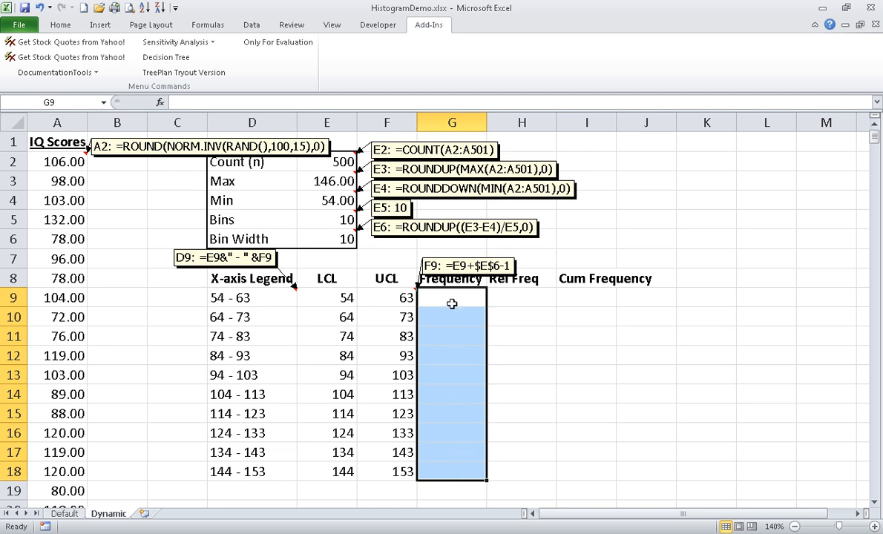
mouse_move(444, 430)
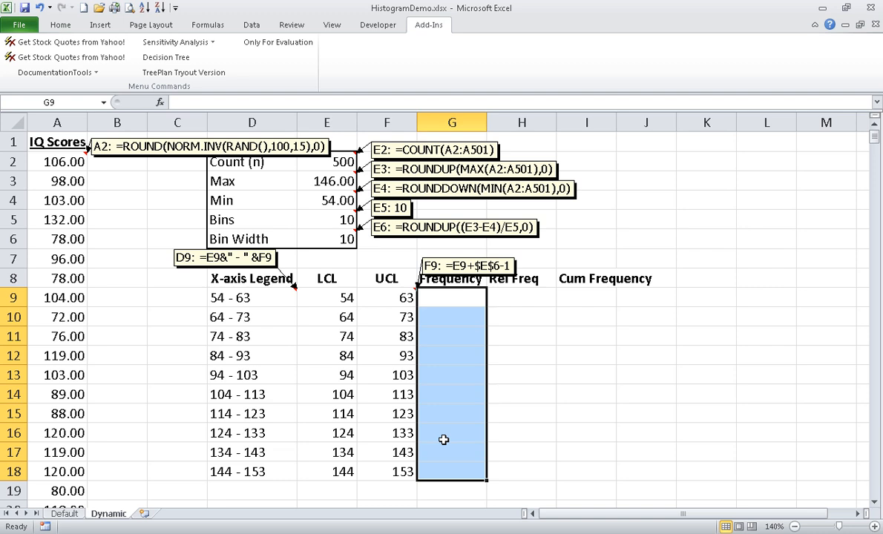
- Enter array formula =FREQUENCY(A2:A501,F9:F18) into G9:G18 with Ctrl+Shift+Enter
text(=fre)
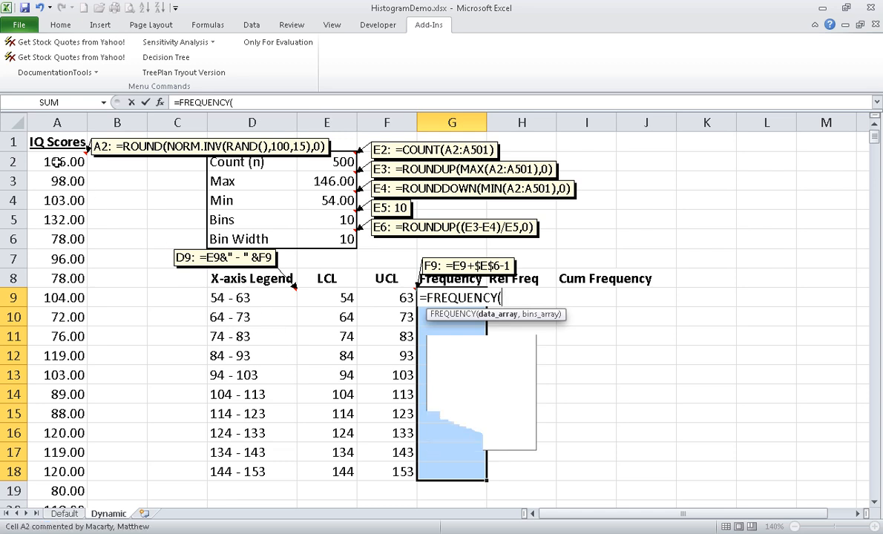
click(57, 162)
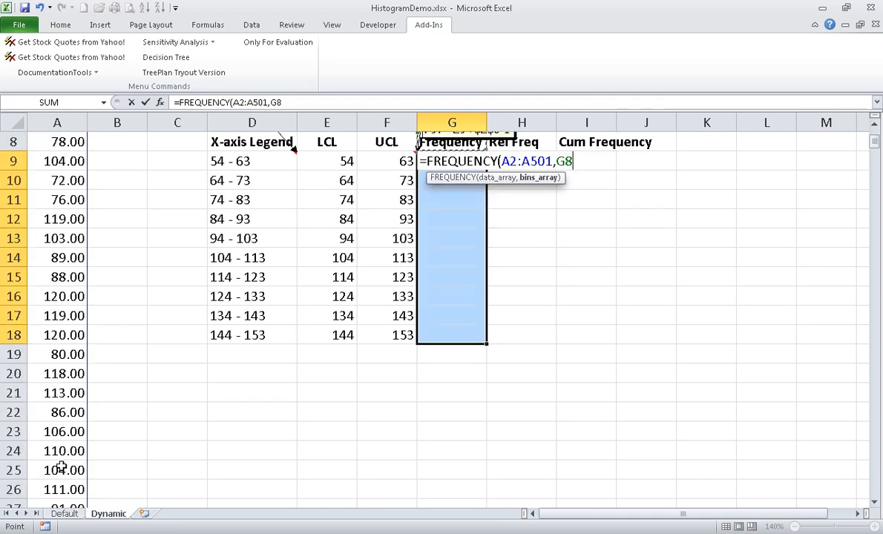
click(387, 161)
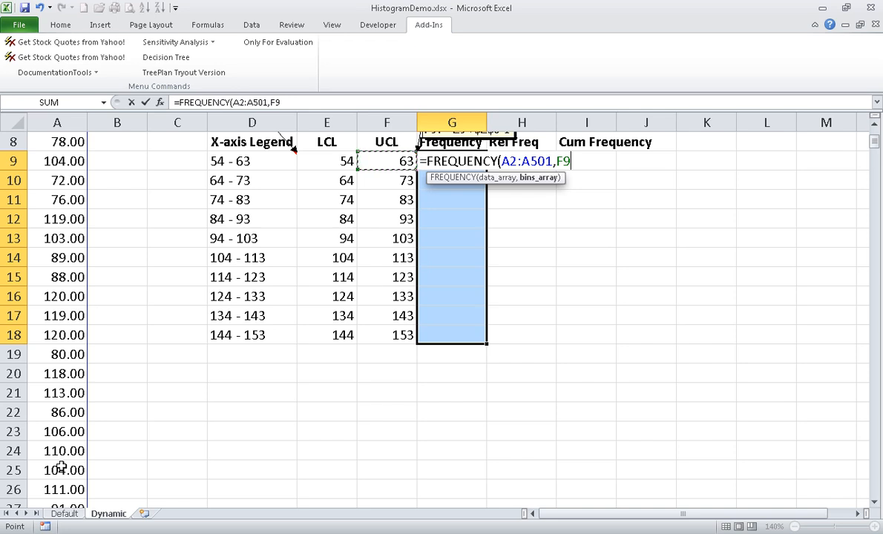
drag(387, 161, 386, 200)
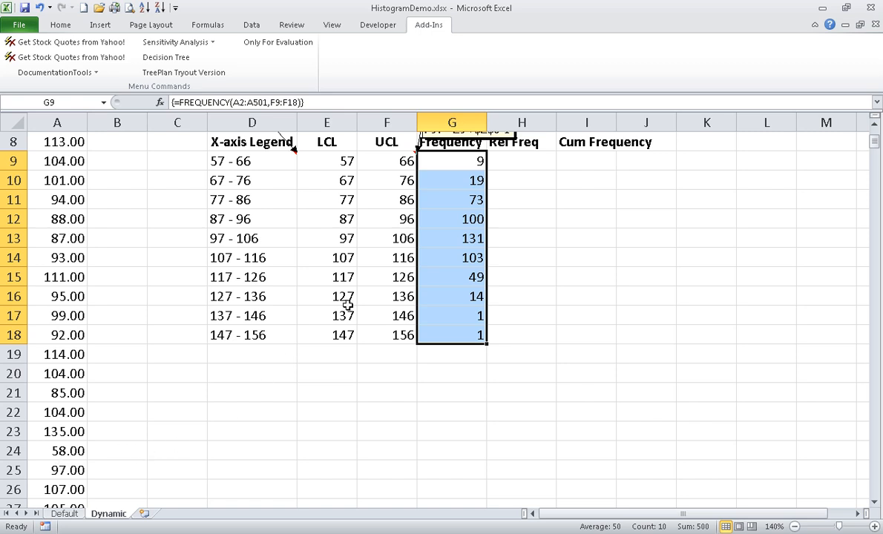
- Enter =G9/E$2 in H9 and fill relative frequencies down to H18
click(521, 161)
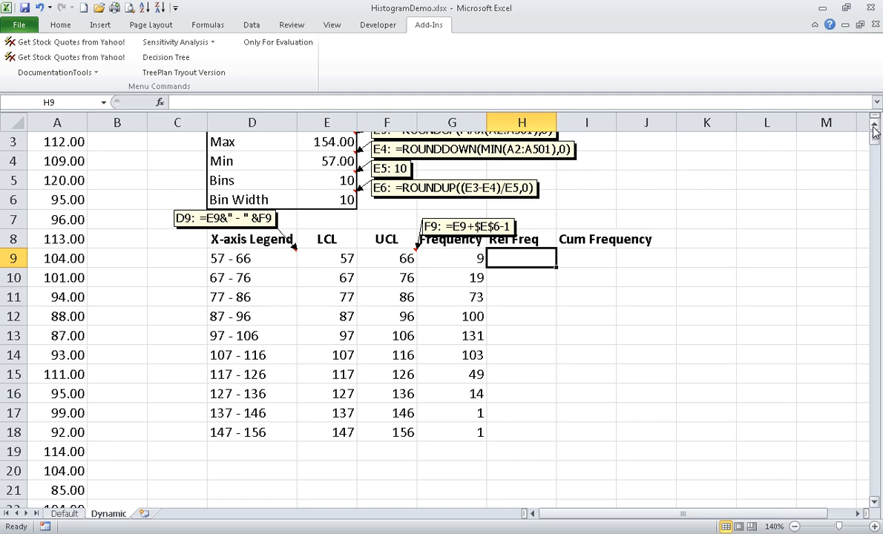
text(=)
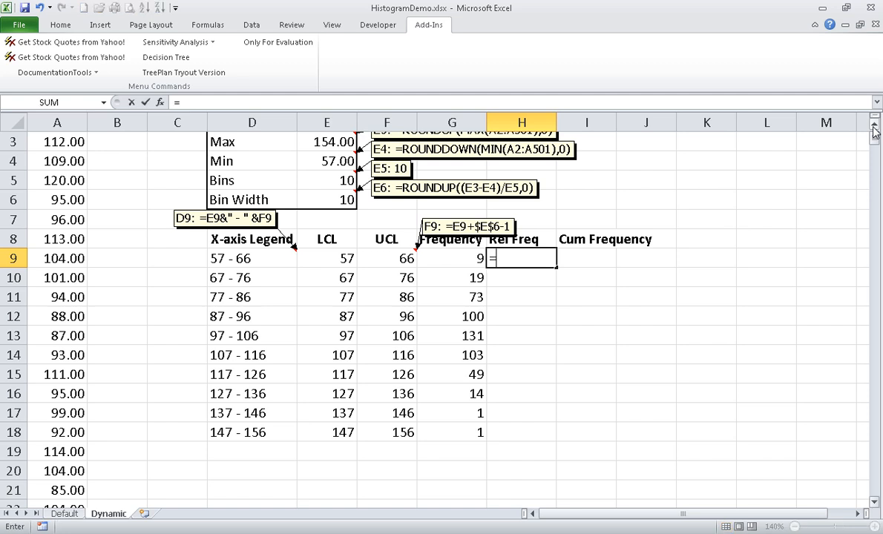
click(452, 258)
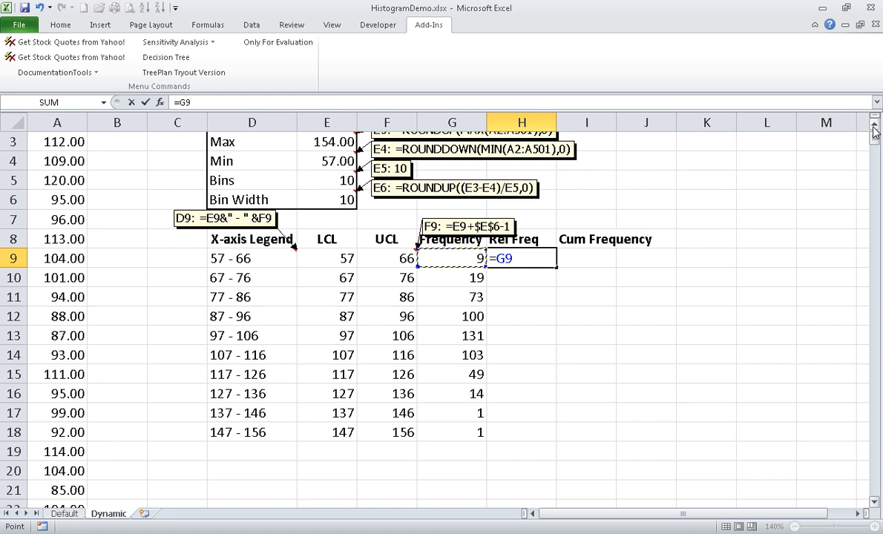
text(/H8)
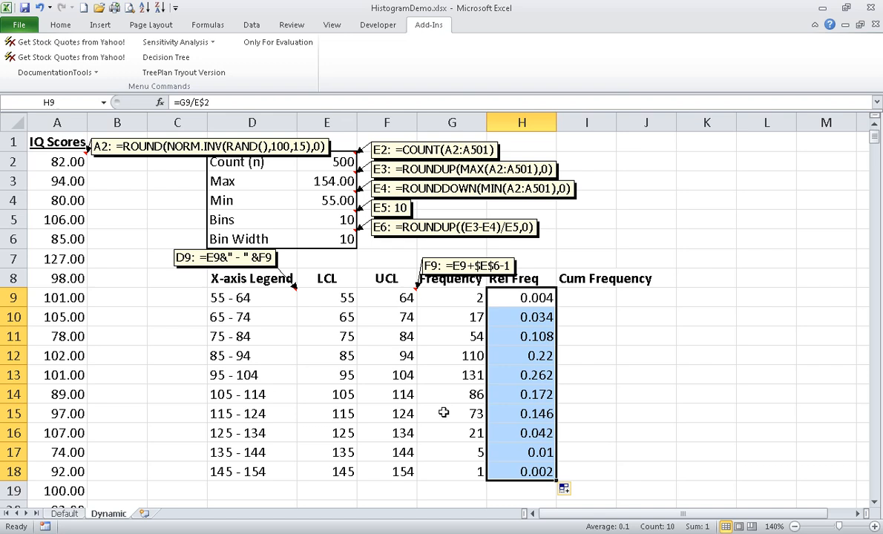
mouse_move(61, 175)
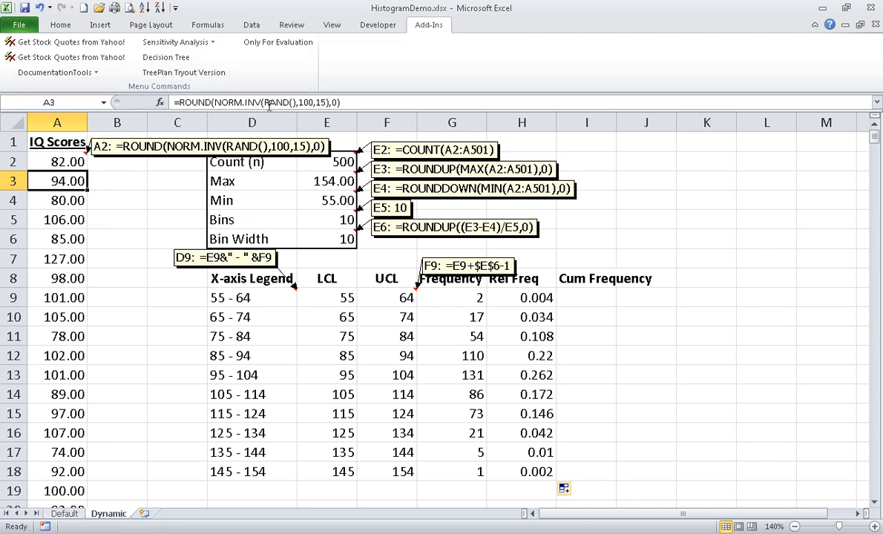
mouse_move(445, 258)
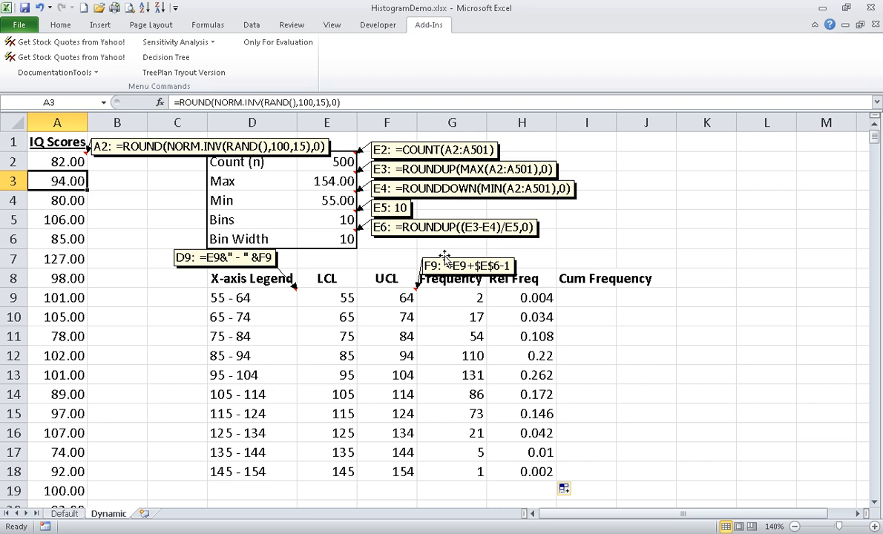
mouse_move(594, 297)
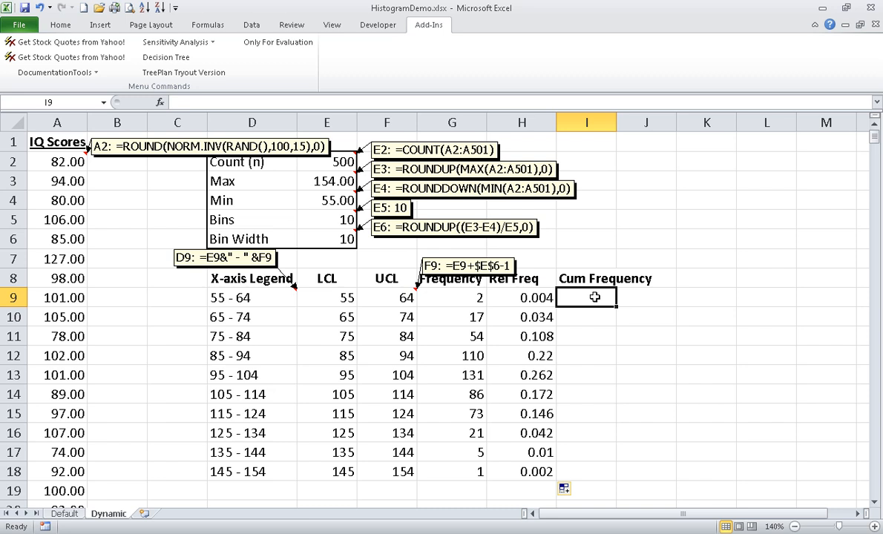
- Enter =H9 in I9 and =I9+H10 in I10, filled down to I18 as a running total reaching 1
text(=H9)
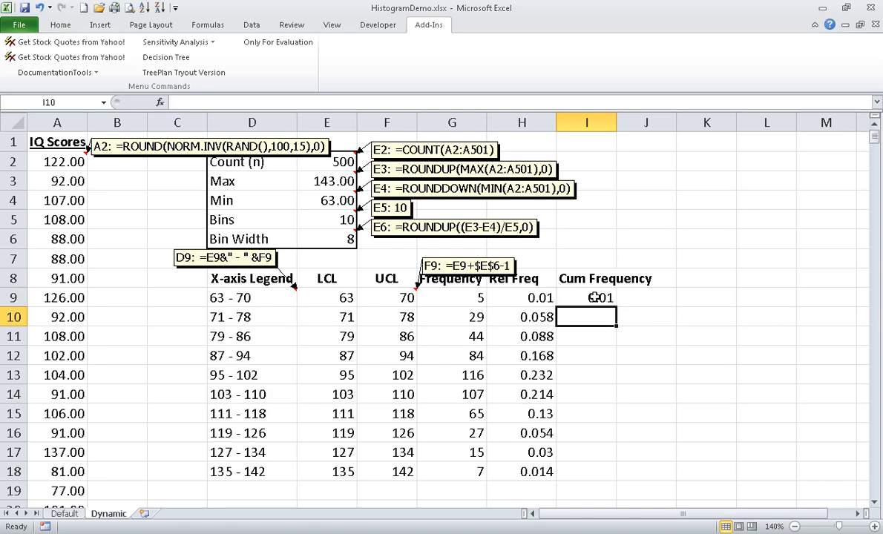
text(=I9+H10)
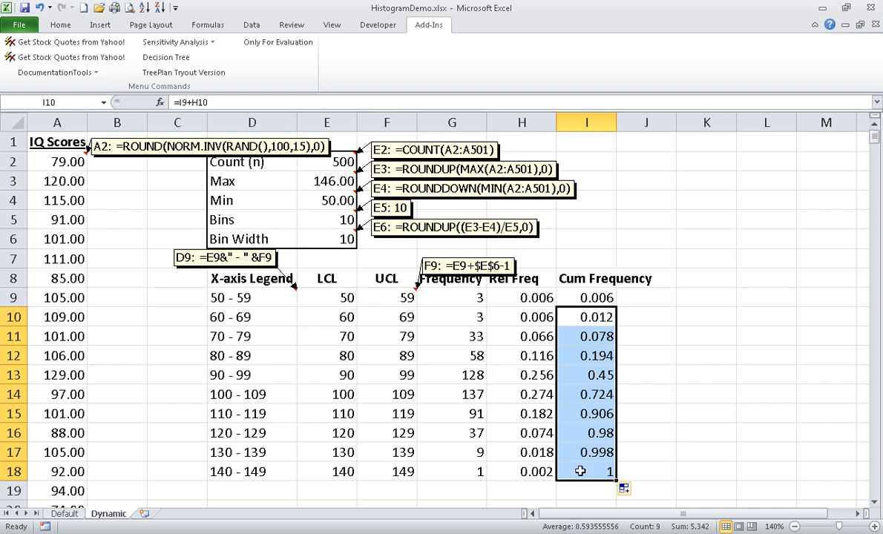
mouse_move(613, 369)
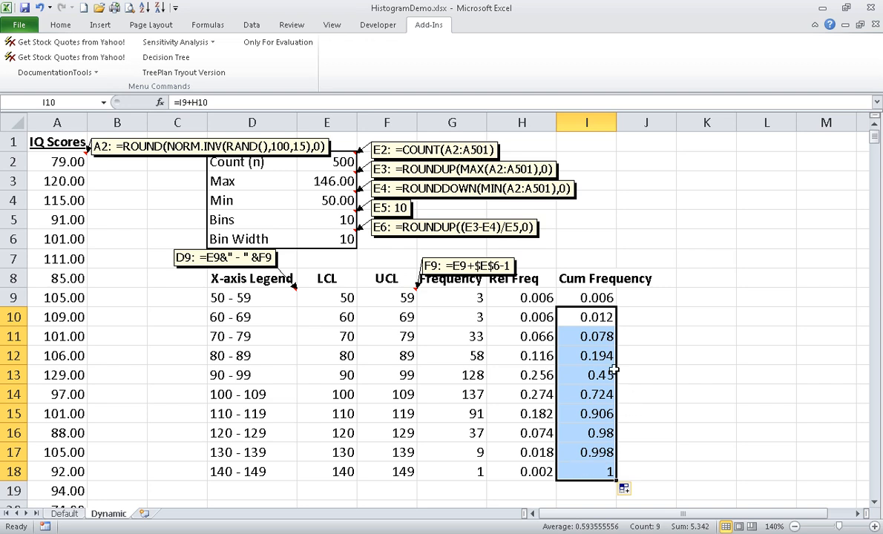
mouse_move(723, 378)
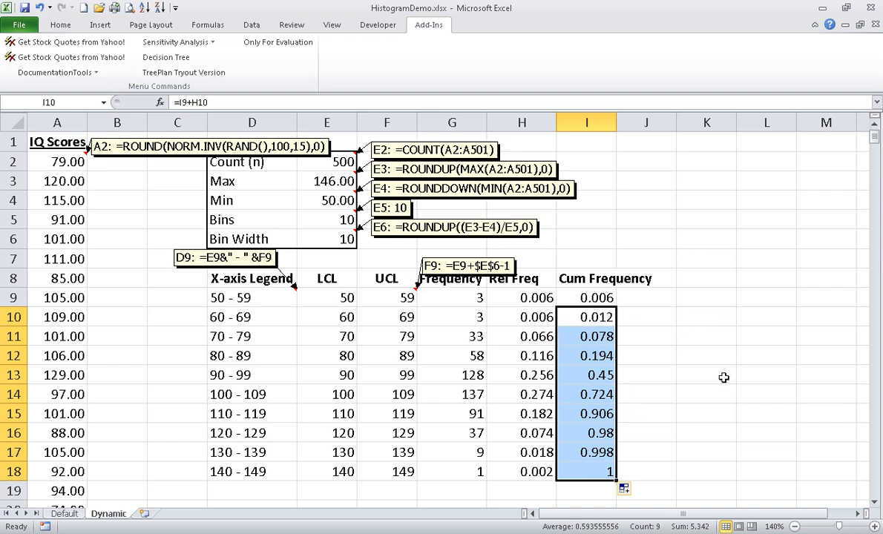
mouse_move(460, 298)
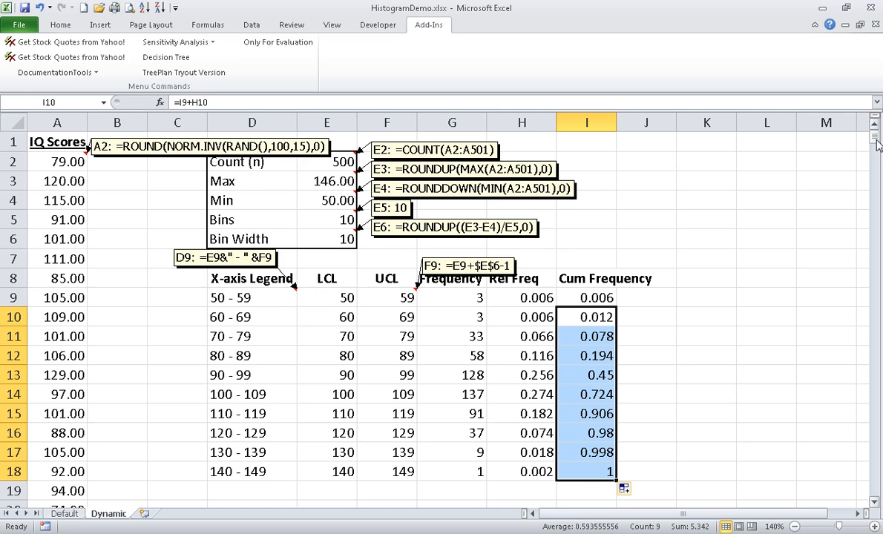
- Insert a 2-D Clustered Column chart of the frequencies in G9:G18
scroll(down, 3)
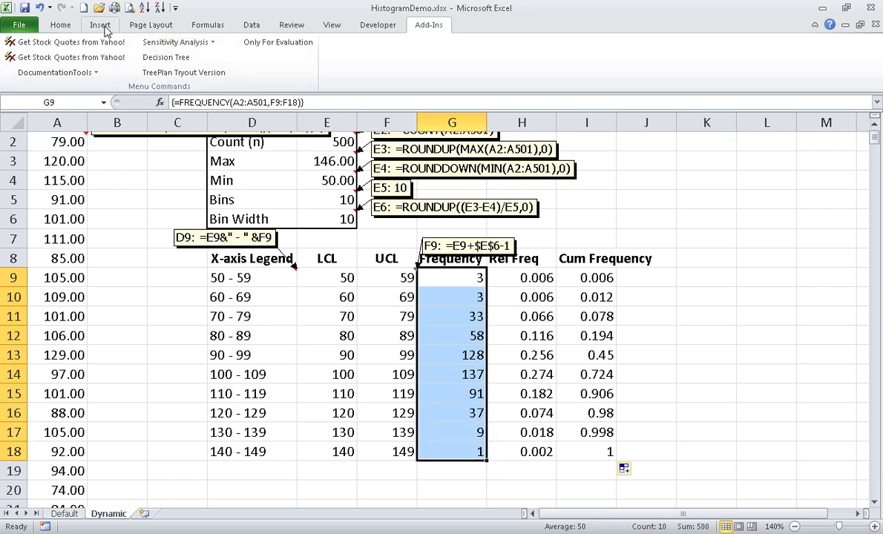
click(99, 24)
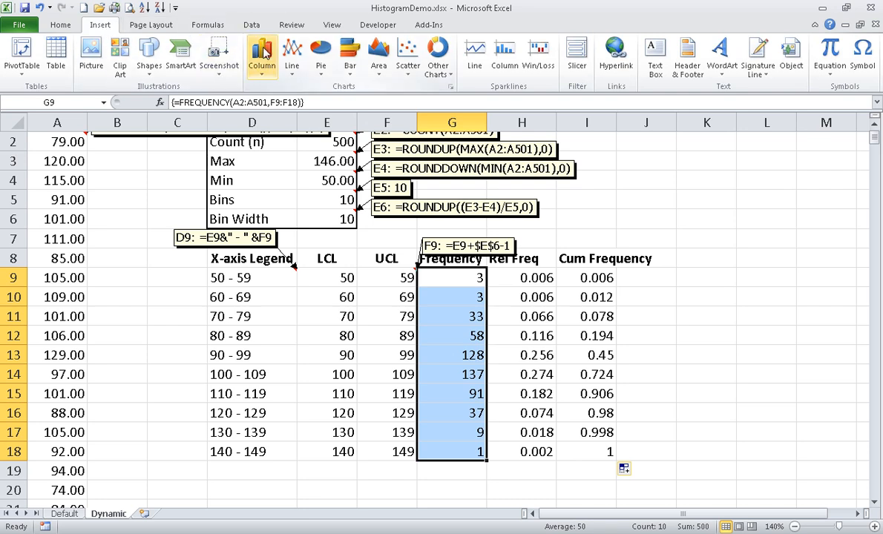
click(262, 56)
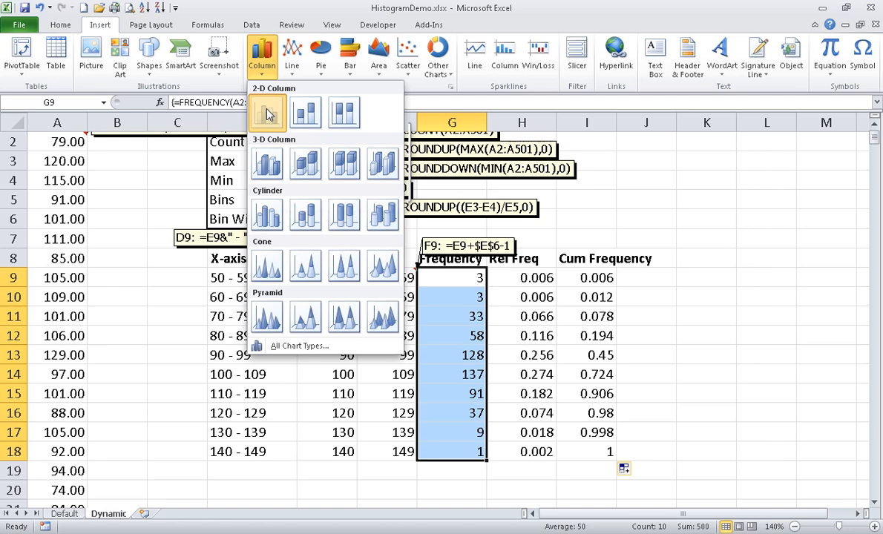
click(266, 113)
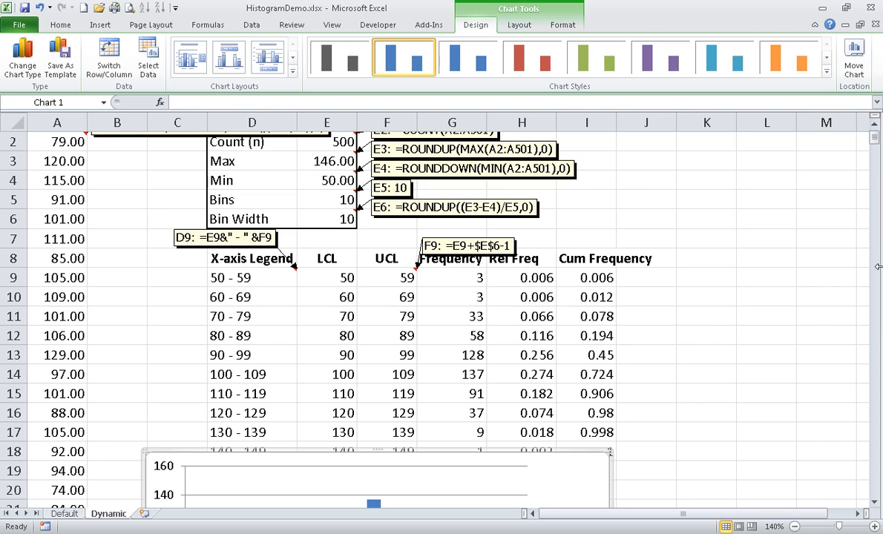
- Zoom out to 100% so all ten frequency bars and the bin table fit in view
scroll(down, 3)
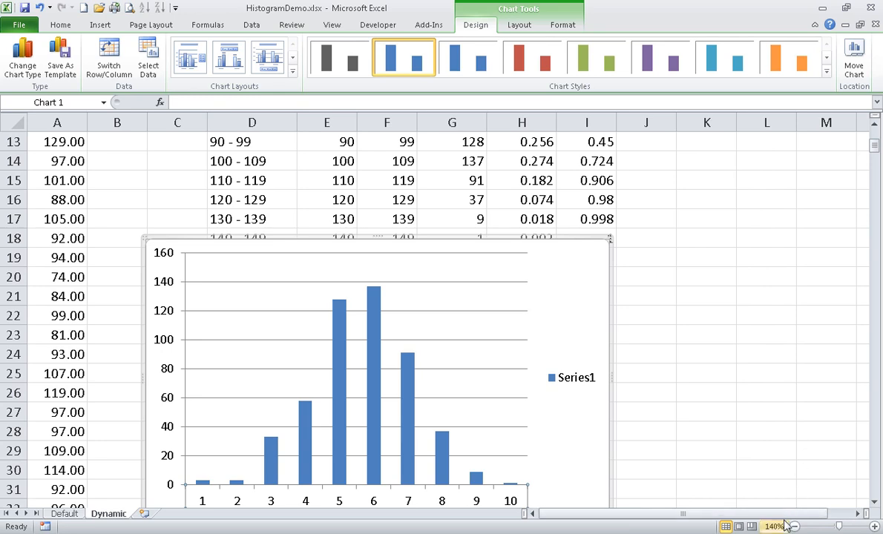
click(798, 526)
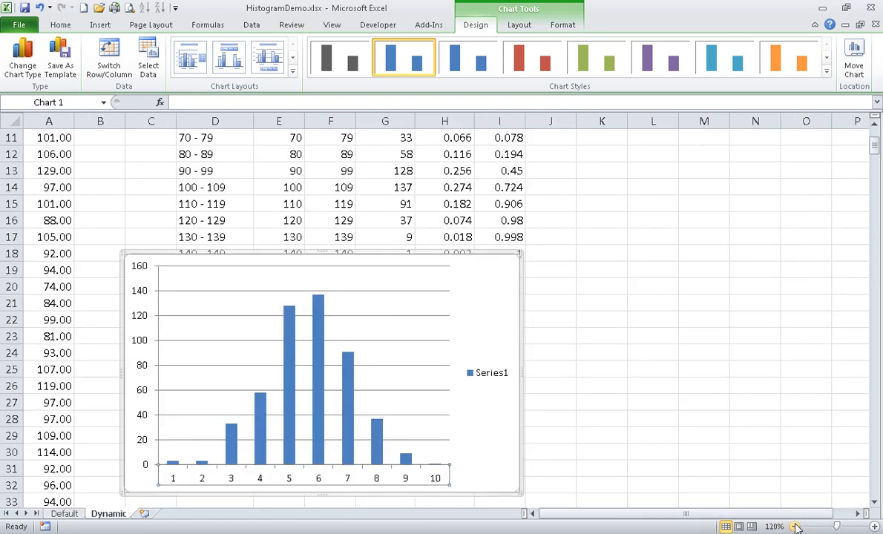
click(796, 527)
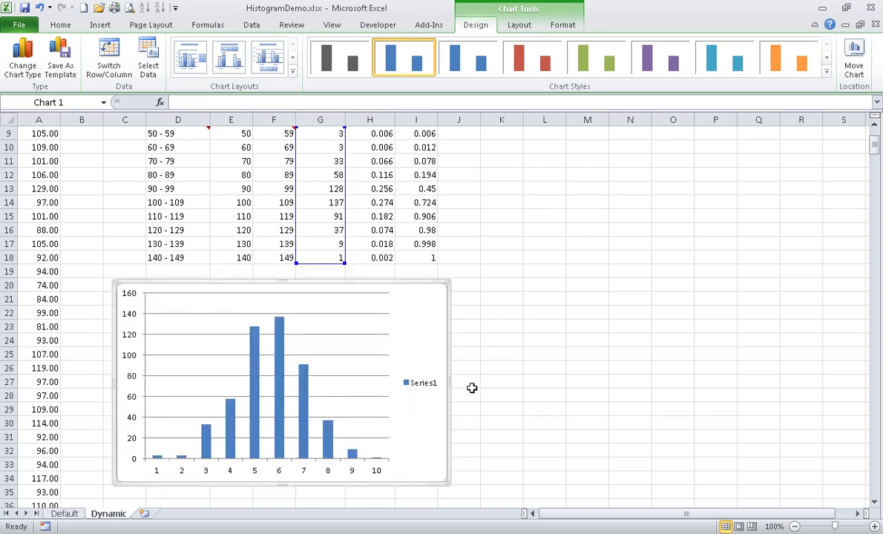
click(423, 383)
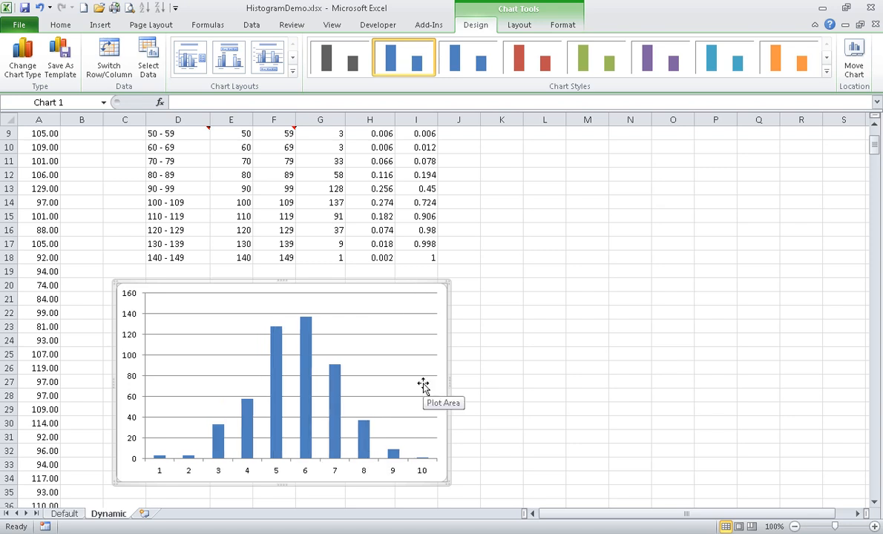
mouse_move(313, 373)
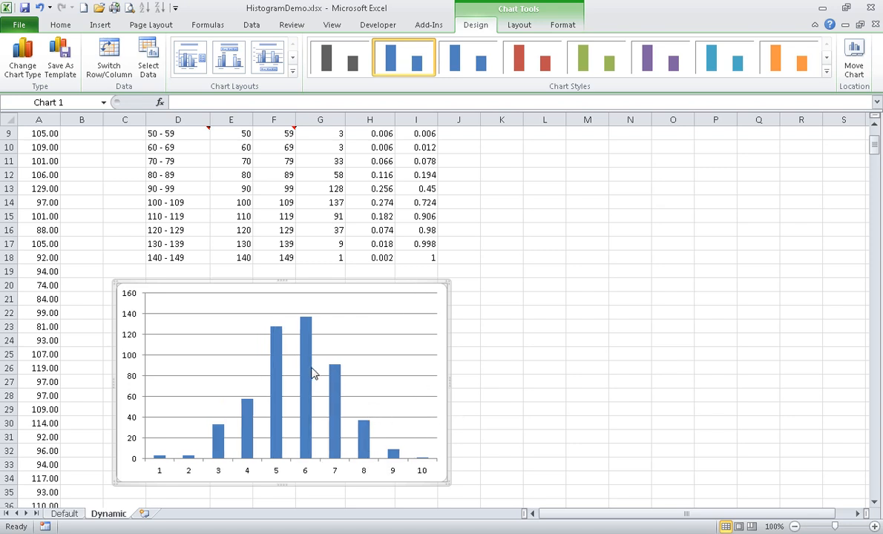
mouse_move(308, 371)
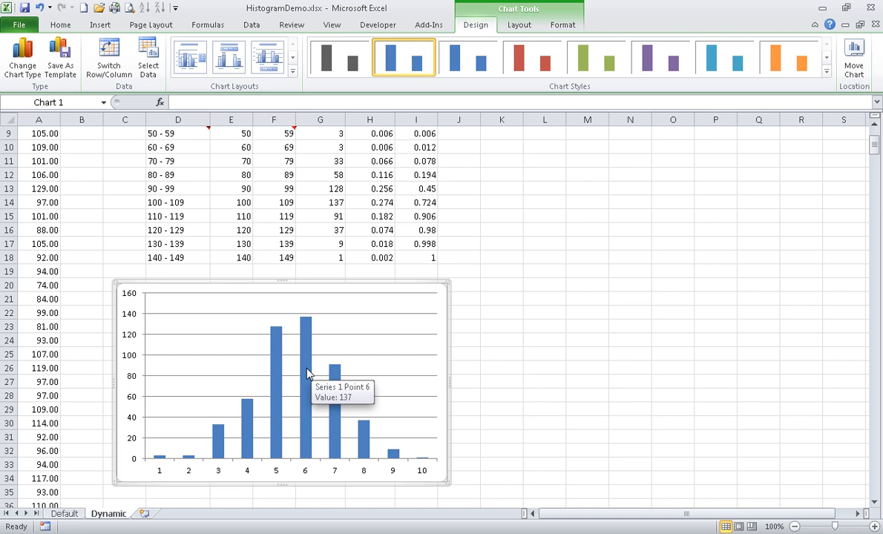
mouse_move(332, 395)
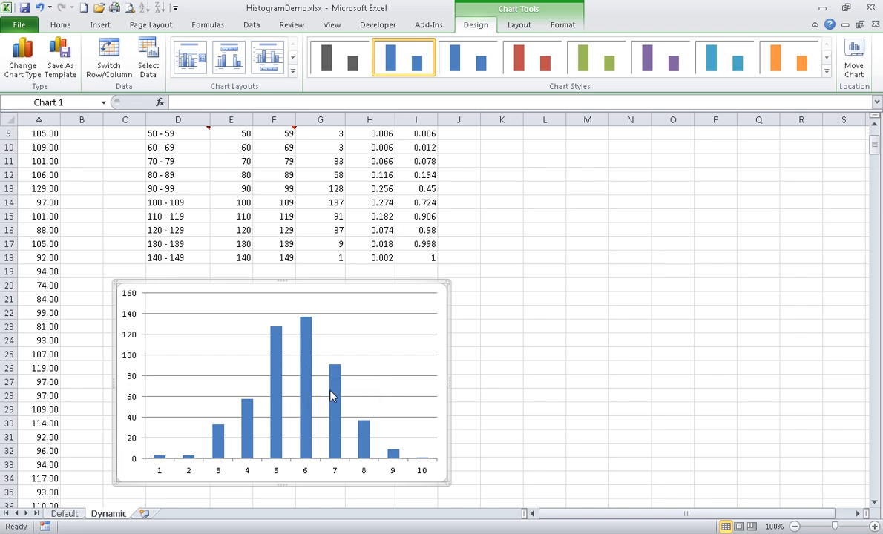
mouse_move(273, 379)
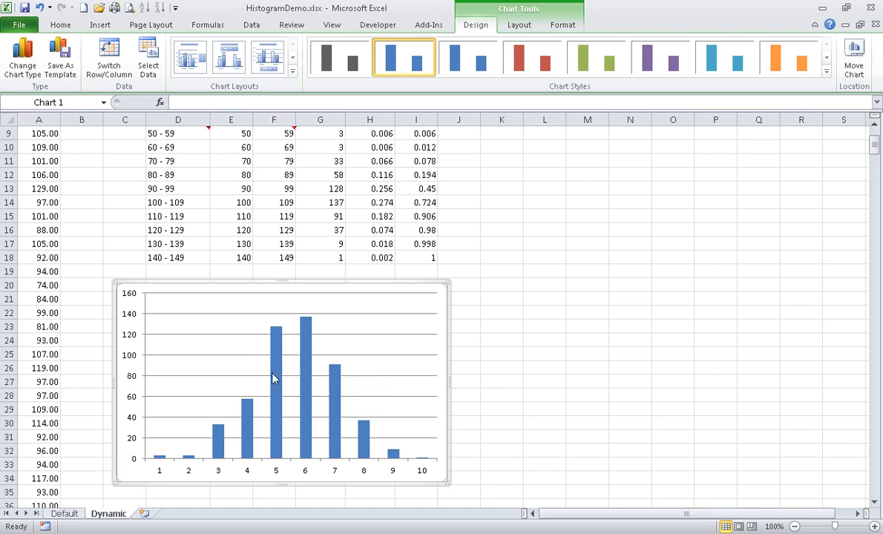
mouse_move(308, 381)
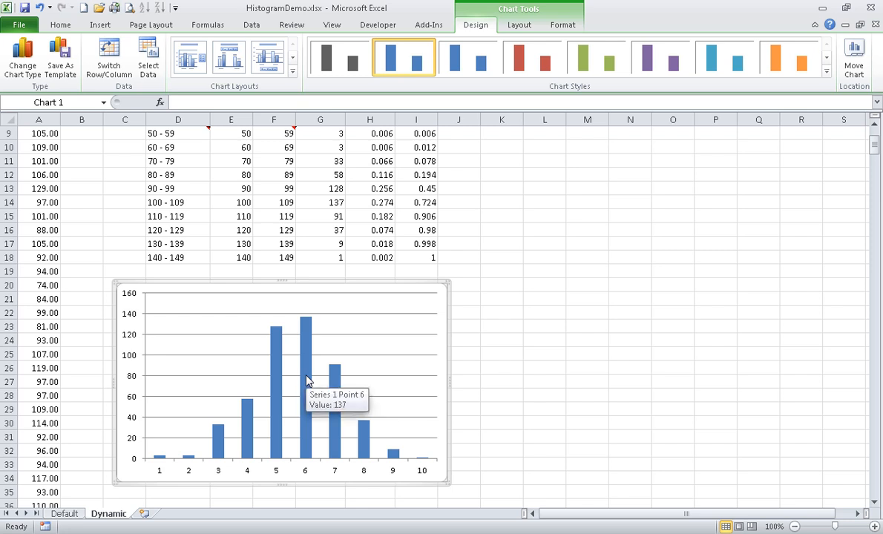
- In Format Data Series, drag the columns' Gap Width to 0% so the bars touch
right_click(308, 379)
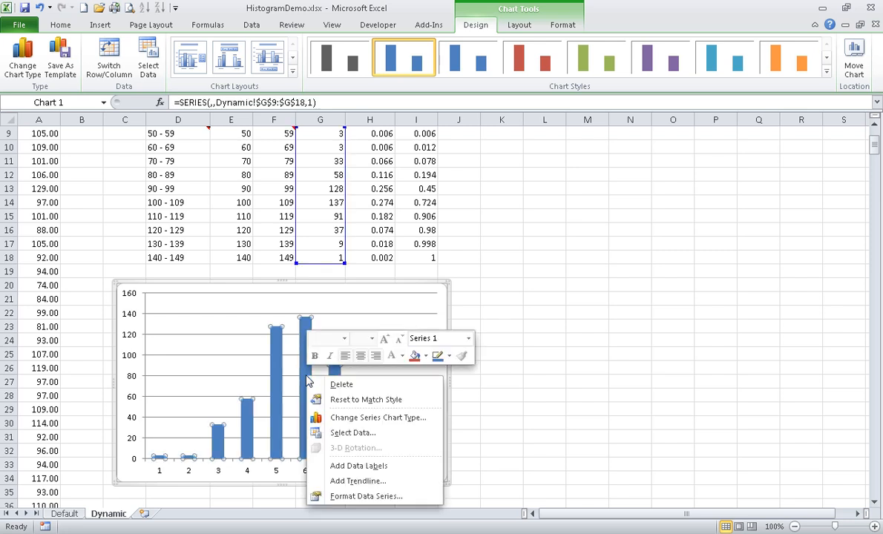
mouse_move(353, 433)
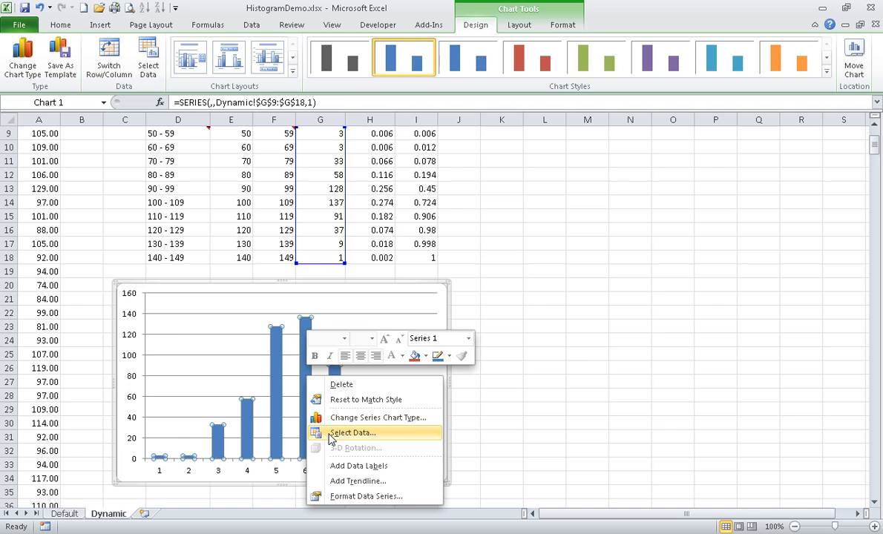
mouse_move(364, 496)
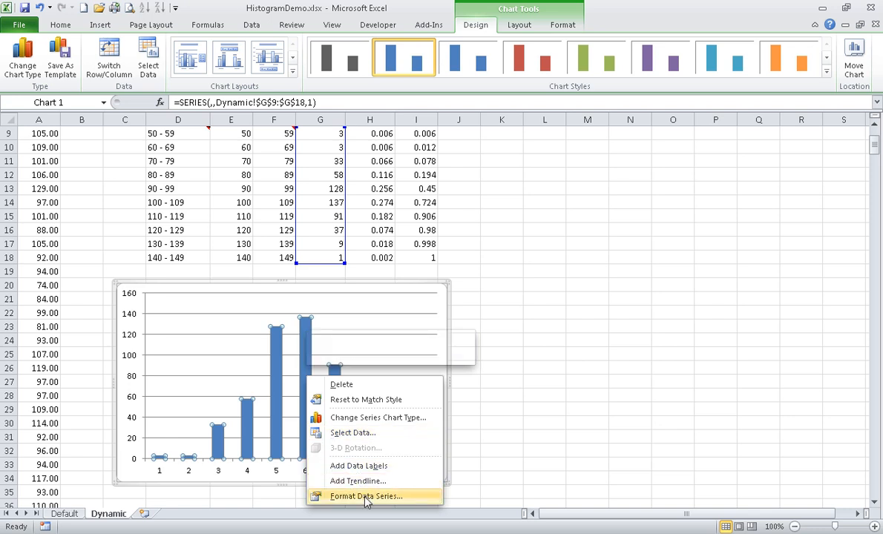
click(366, 497)
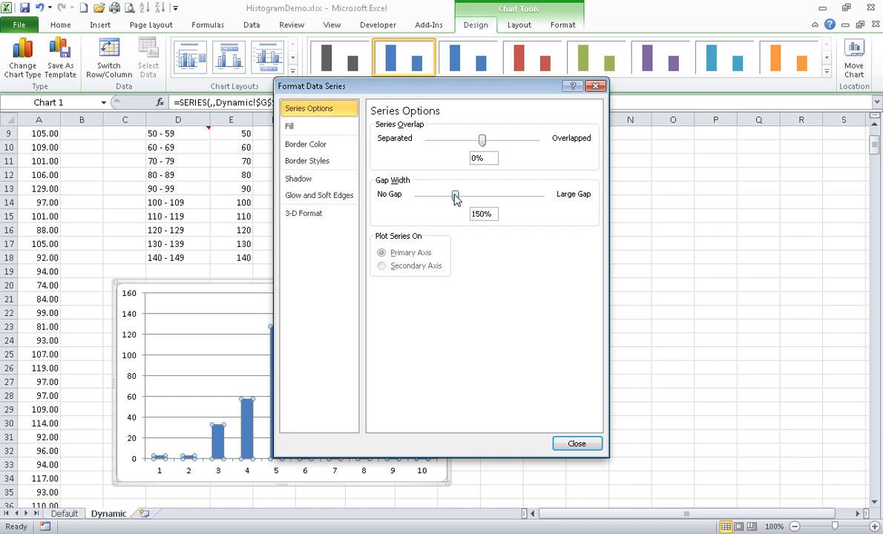
drag(455, 198, 423, 198)
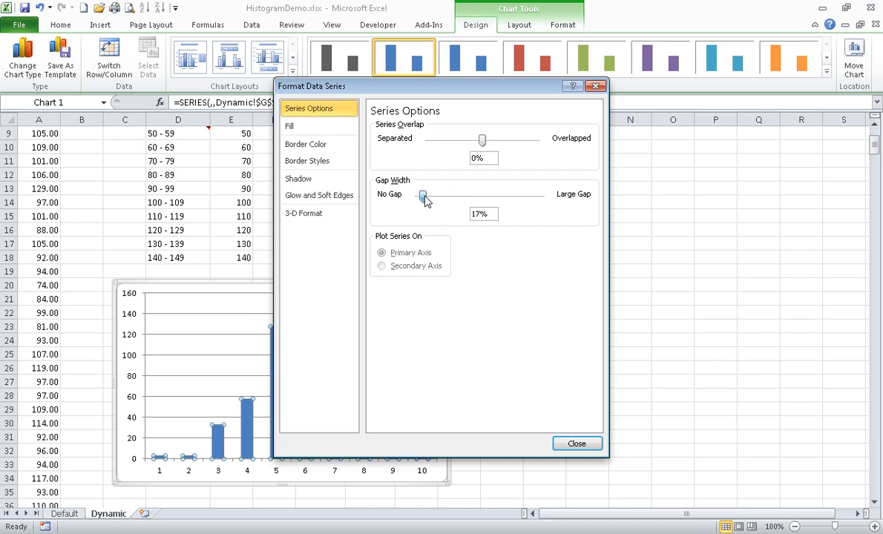
drag(424, 195, 417, 195)
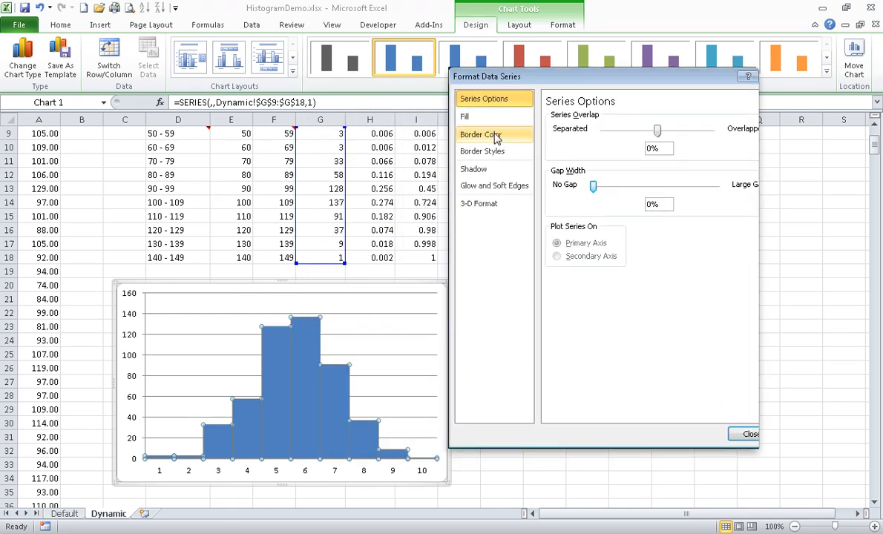
click(481, 134)
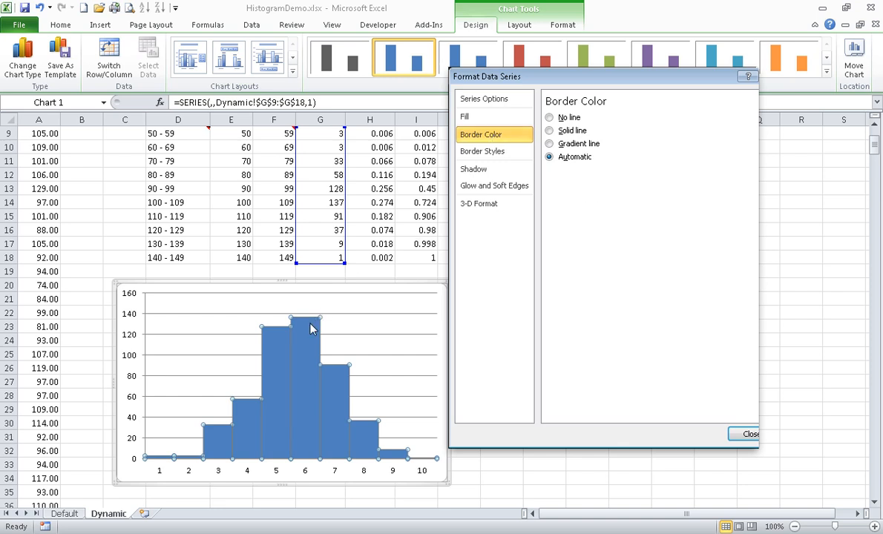
mouse_move(559, 215)
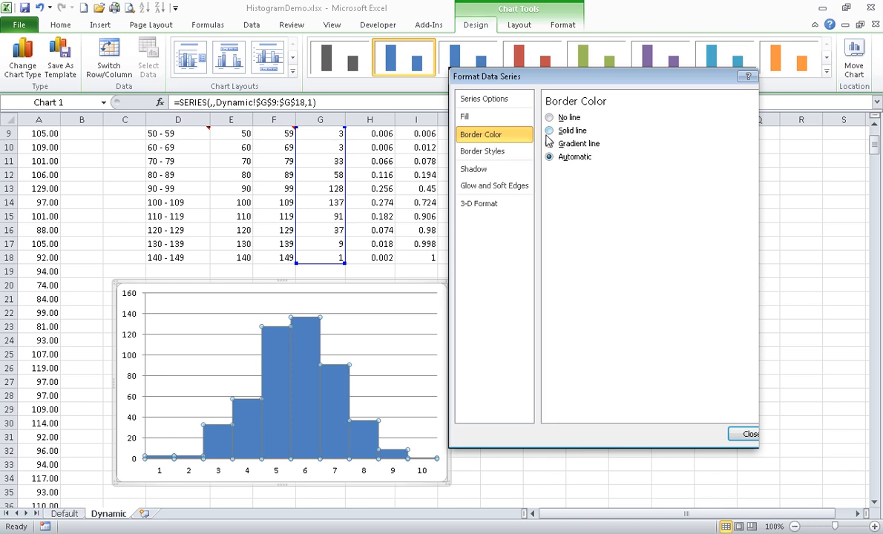
mouse_move(549, 138)
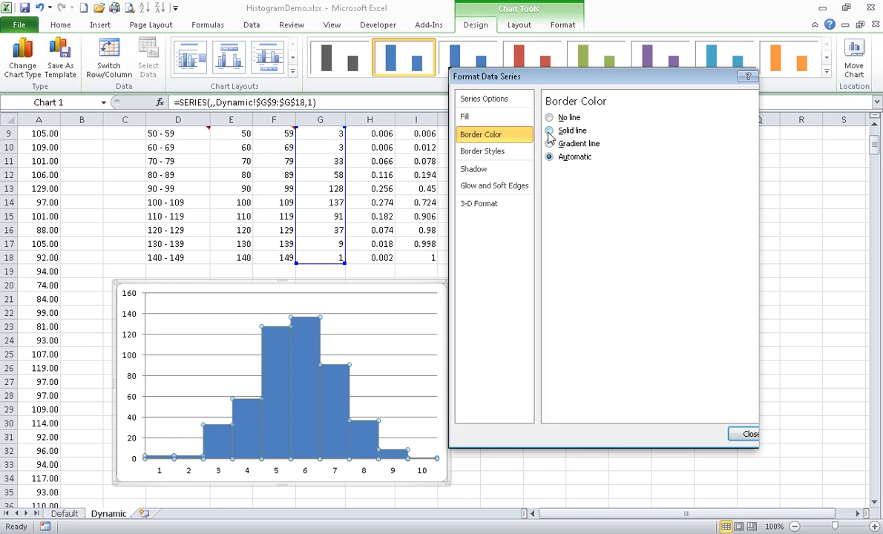
- Give the histogram columns a solid dark grey border line and close the formatting dialog
click(549, 131)
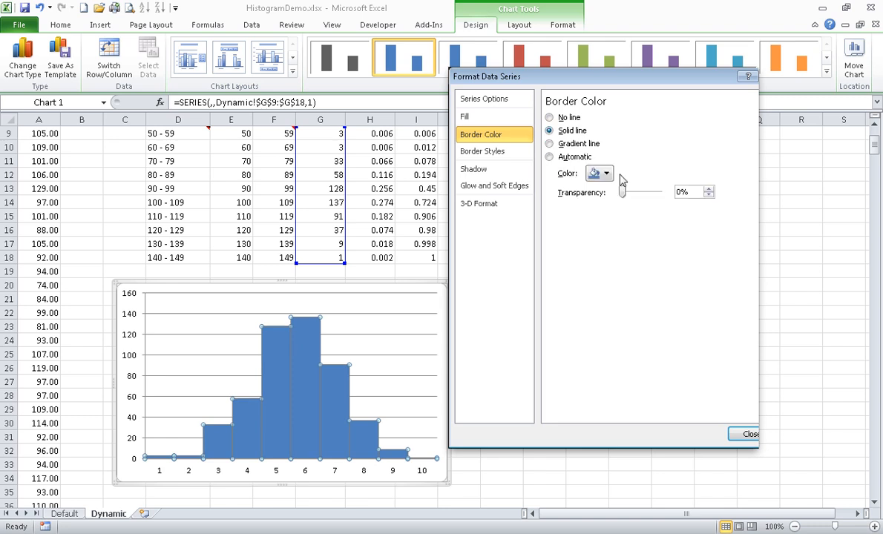
click(607, 173)
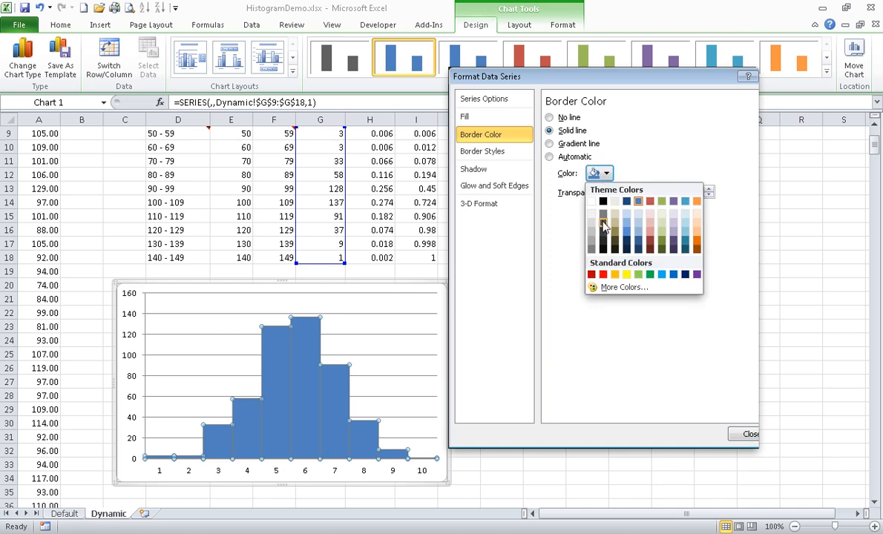
click(604, 227)
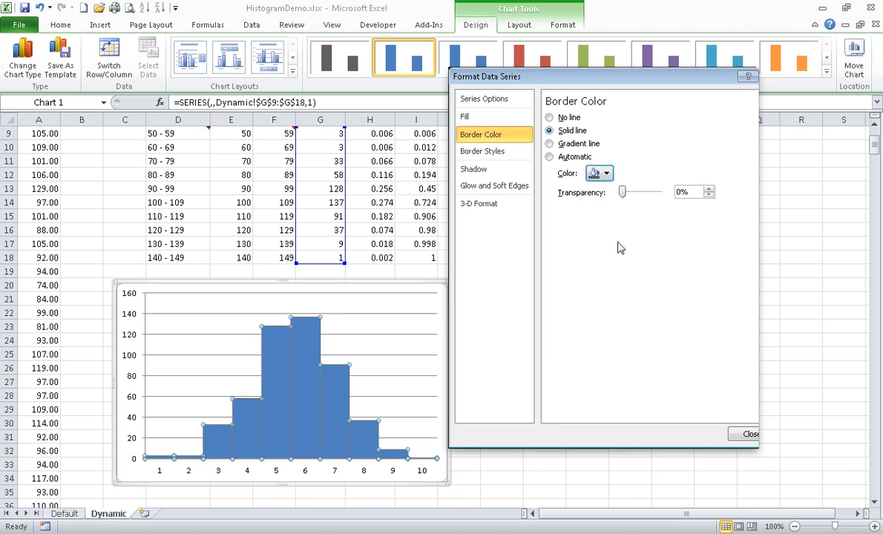
mouse_move(740, 406)
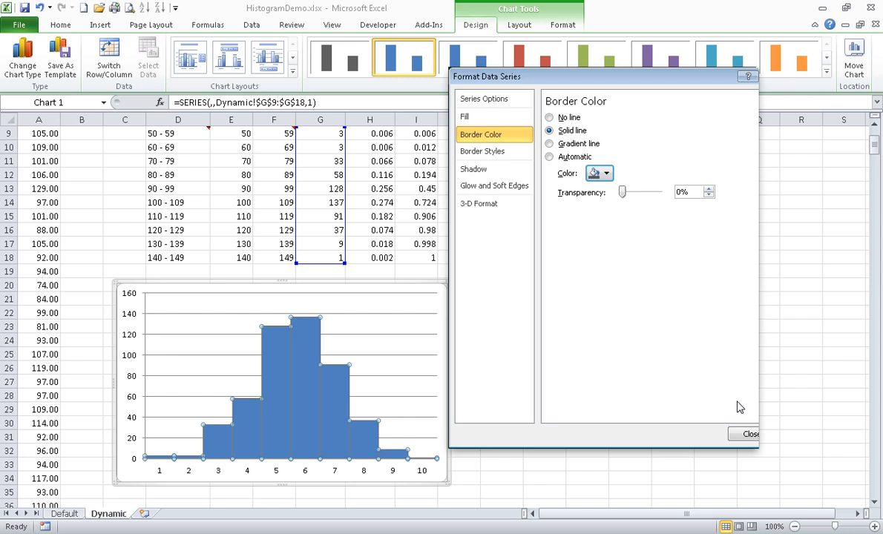
click(750, 435)
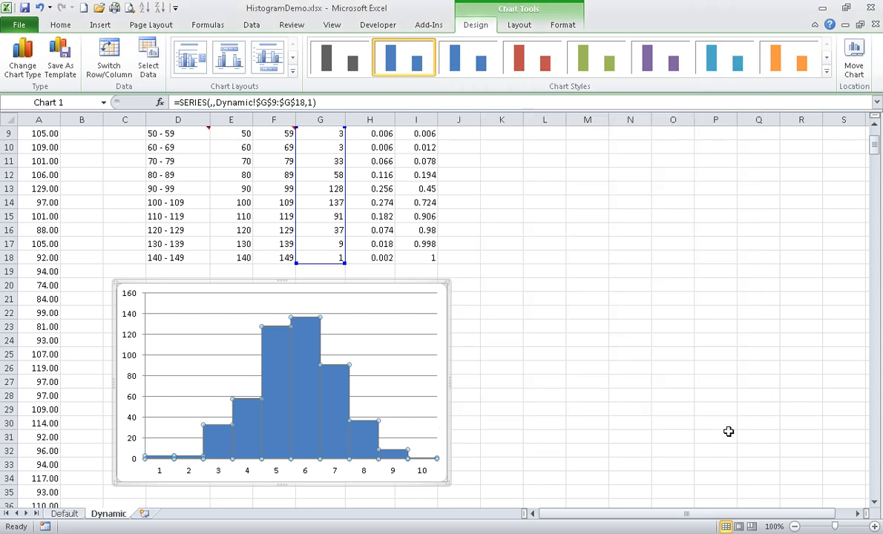
click(545, 353)
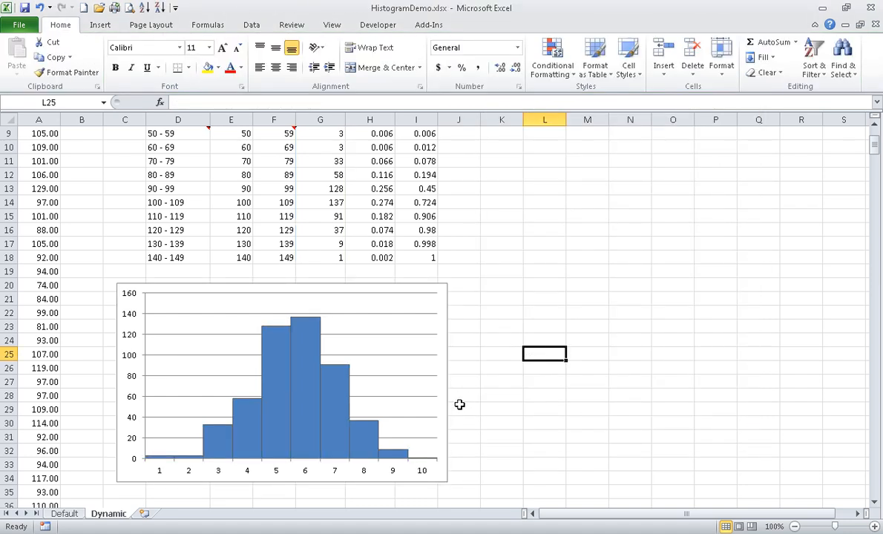
mouse_move(368, 410)
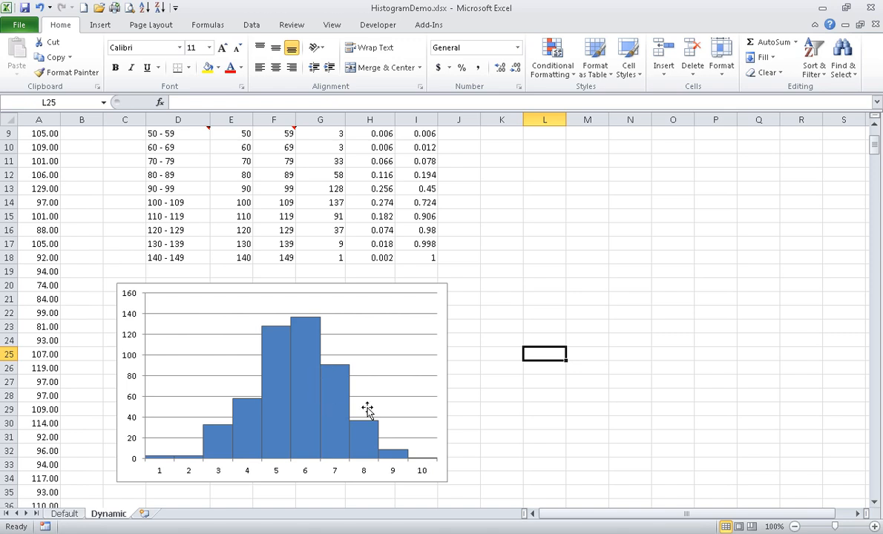
mouse_move(399, 473)
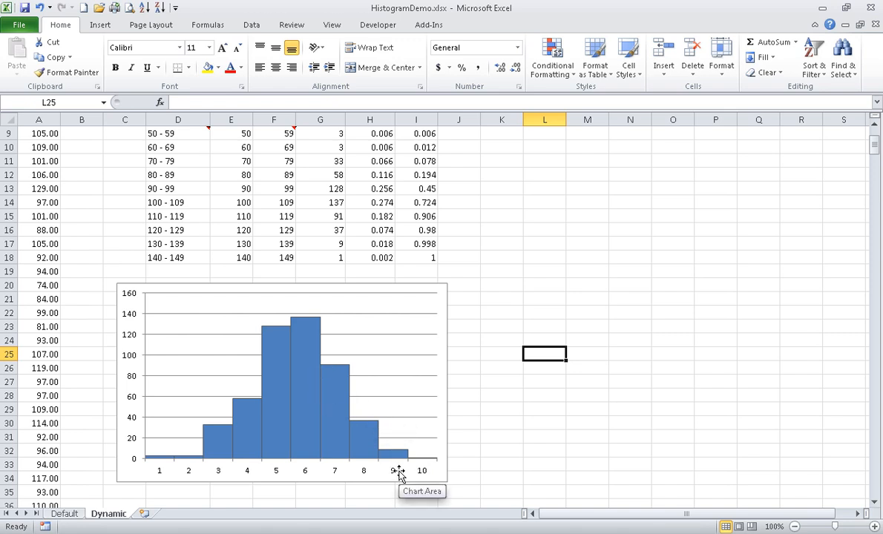
- Select the histogram chart and bring up its Select Data Source dialog
click(282, 382)
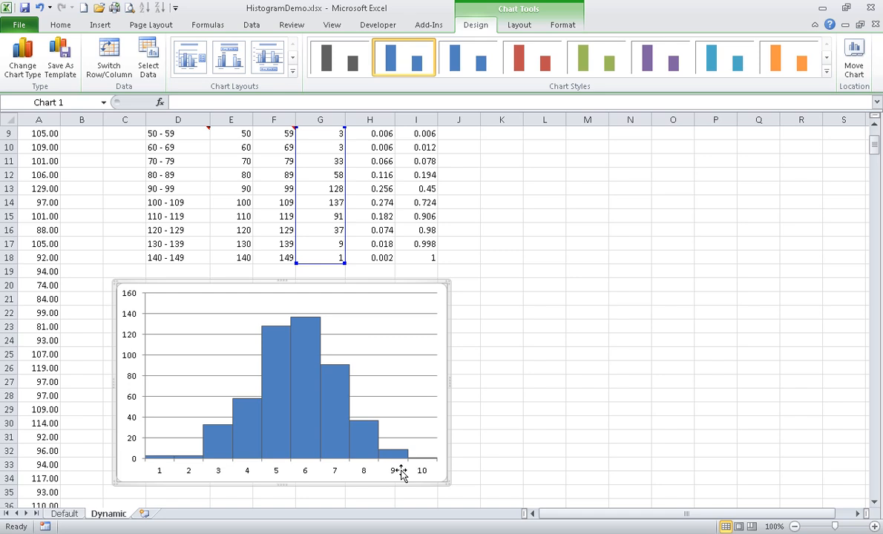
mouse_move(244, 245)
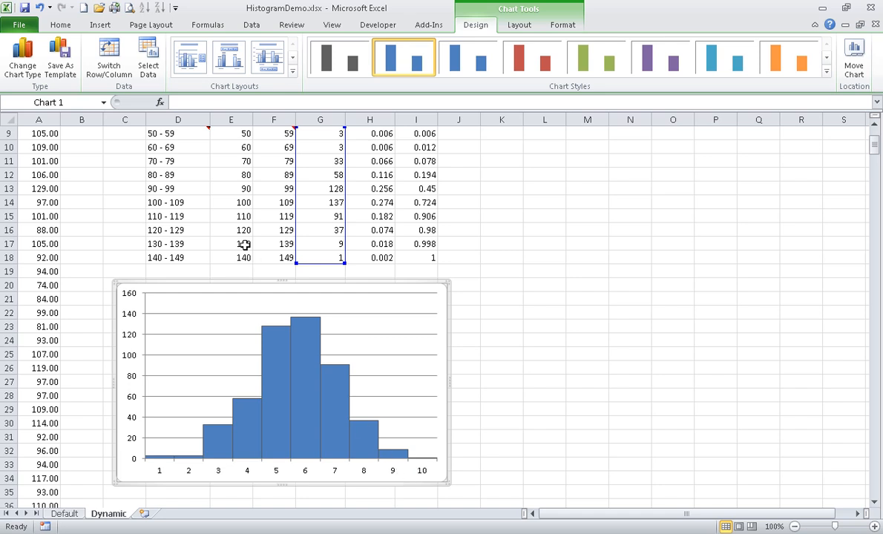
mouse_move(148, 58)
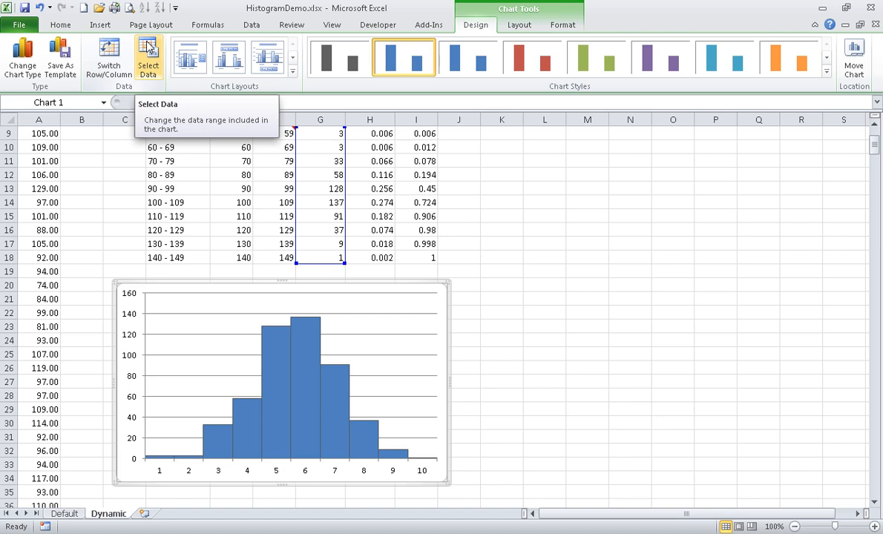
click(147, 58)
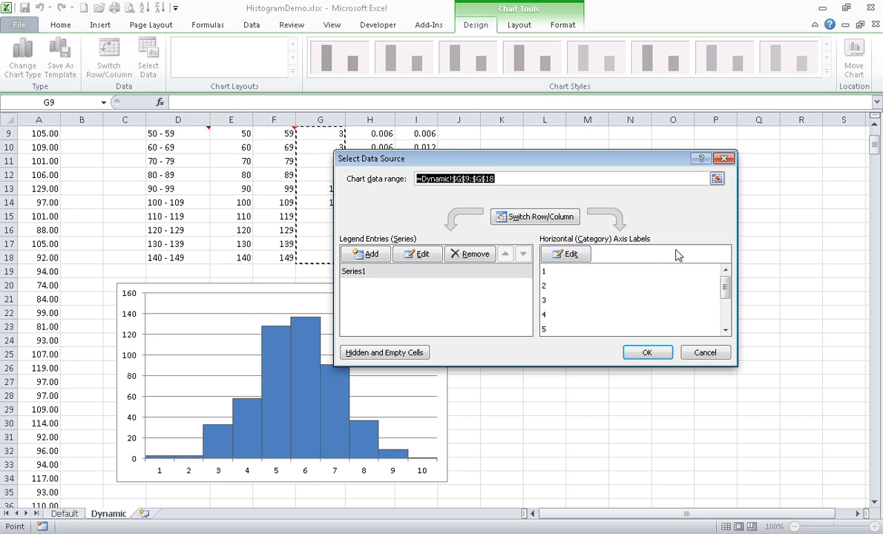
- Use the bin ranges in D9:D18 as the horizontal axis labels, 50–59 through 140–149
click(566, 253)
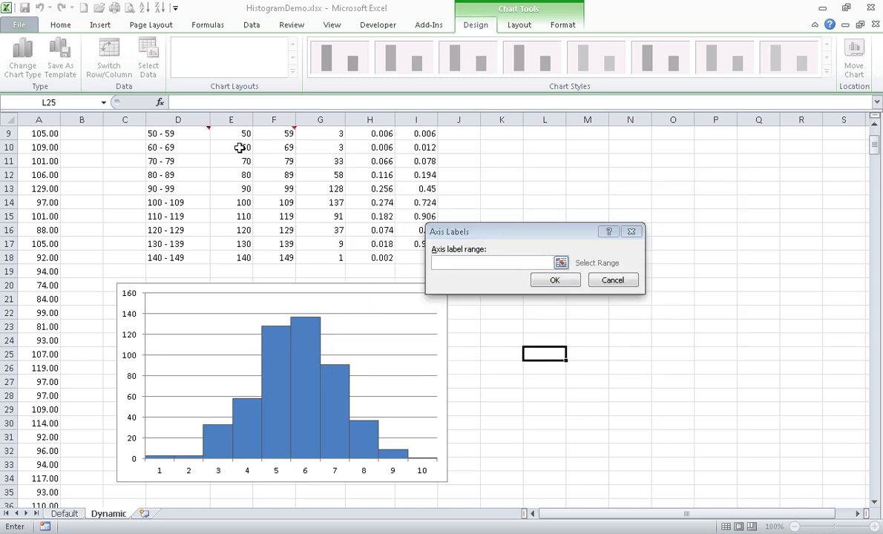
click(177, 134)
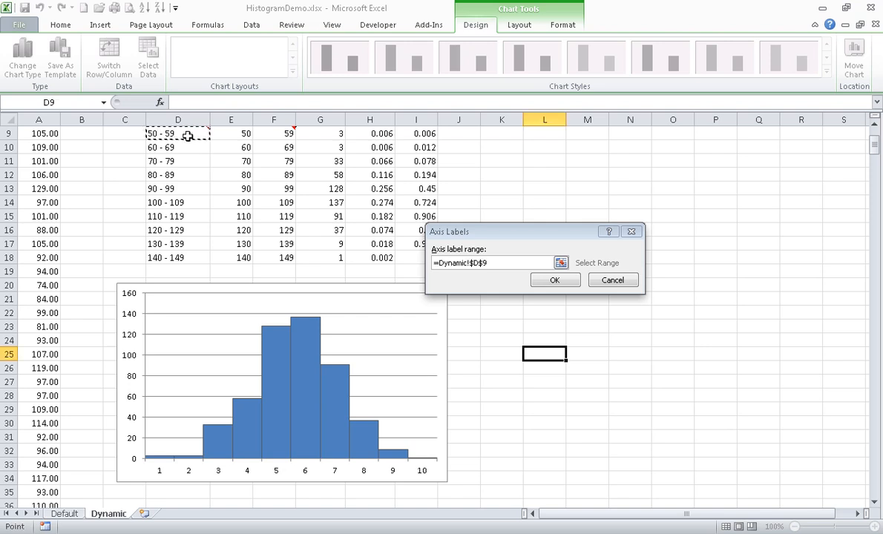
drag(178, 133, 178, 258)
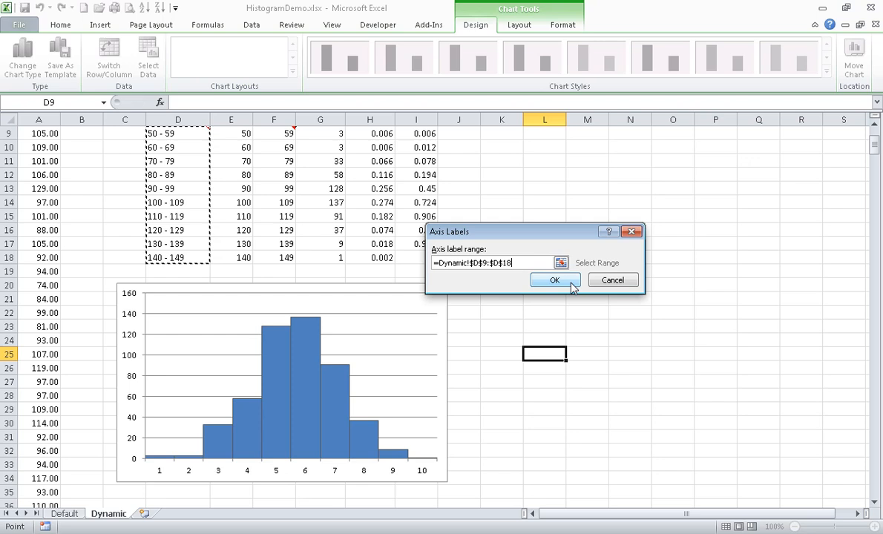
click(556, 279)
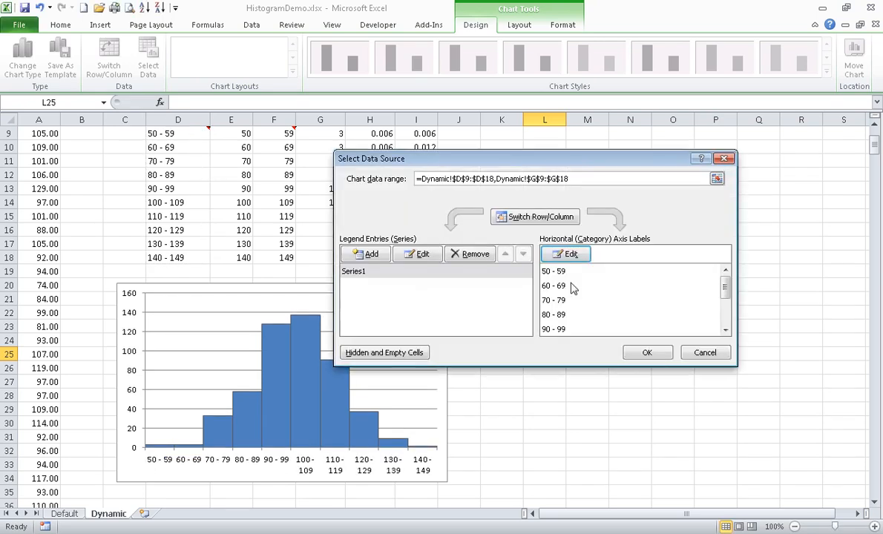
click(646, 351)
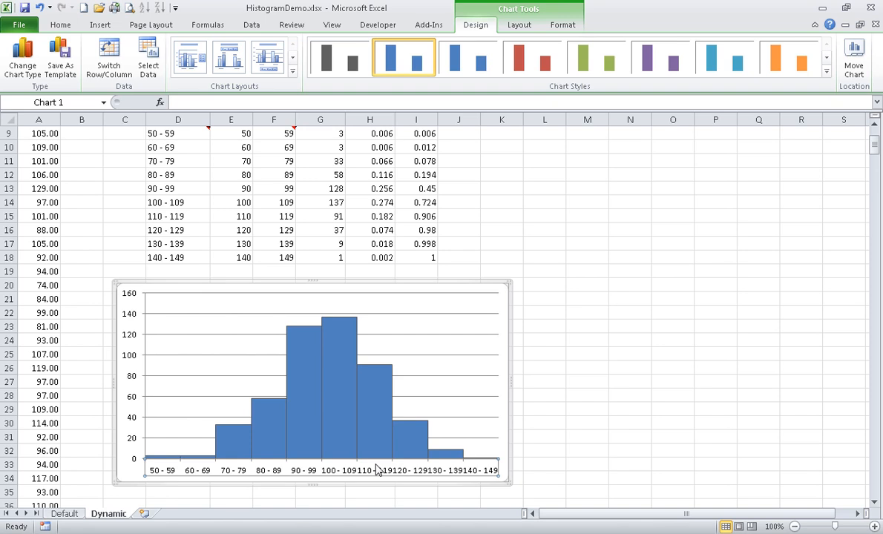
mouse_move(60, 25)
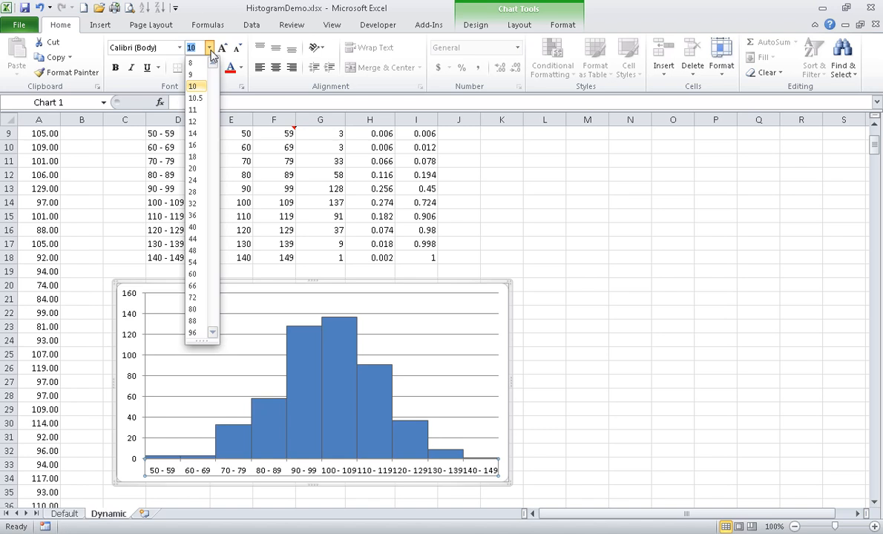
- Set the chart text to font size 8, then select the bin-range cells D9:D18
click(192, 63)
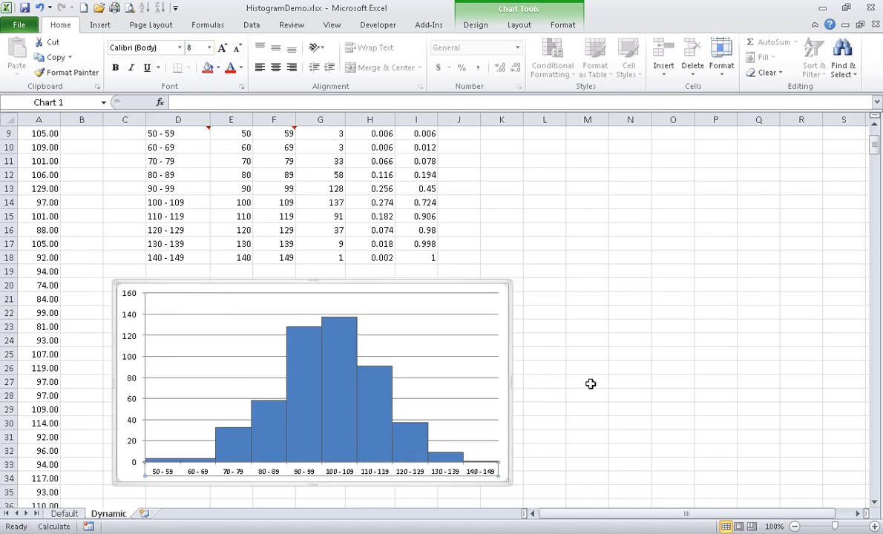
mouse_move(190, 136)
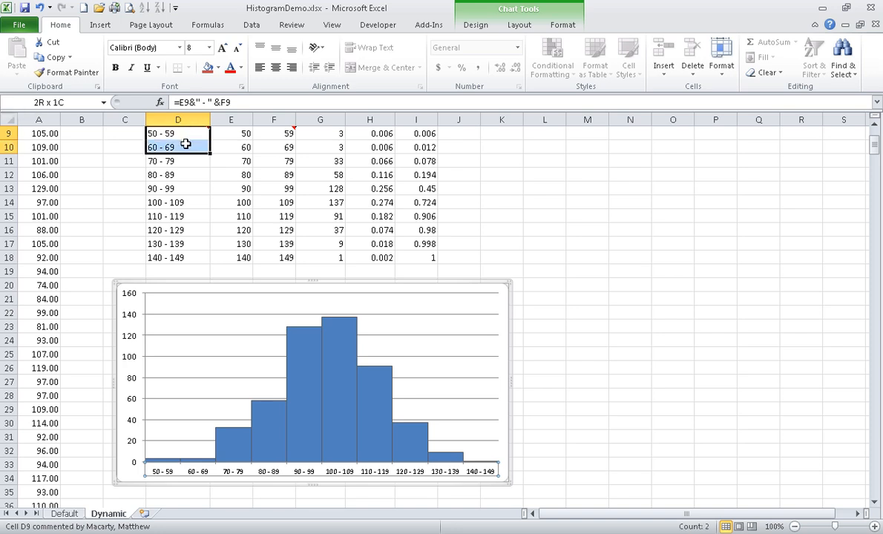
drag(177, 133, 177, 257)
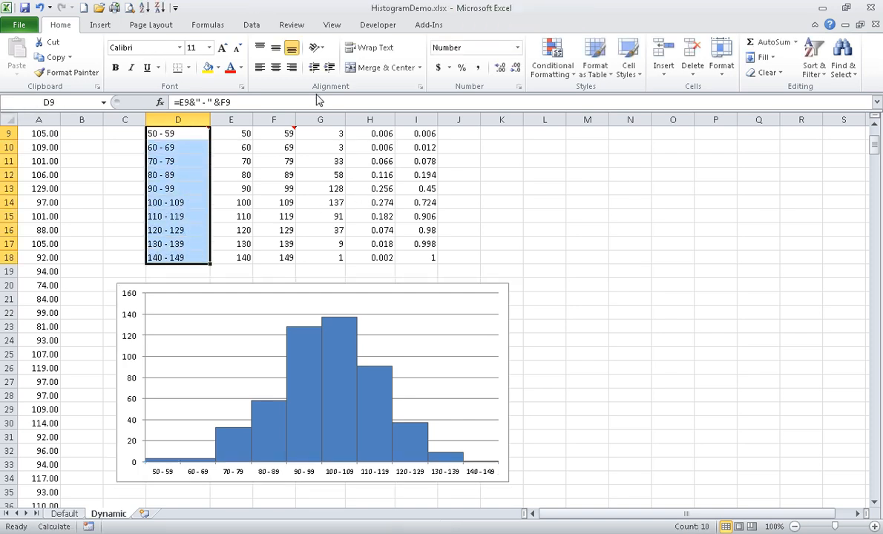
- Colour the D9:D18 label text white so it vanishes from the sheet but stays on the axis
click(240, 67)
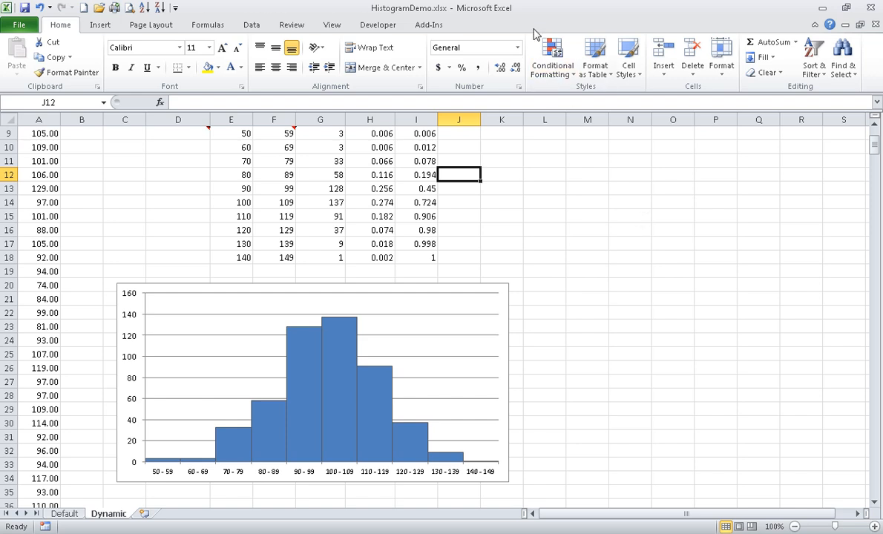
click(207, 25)
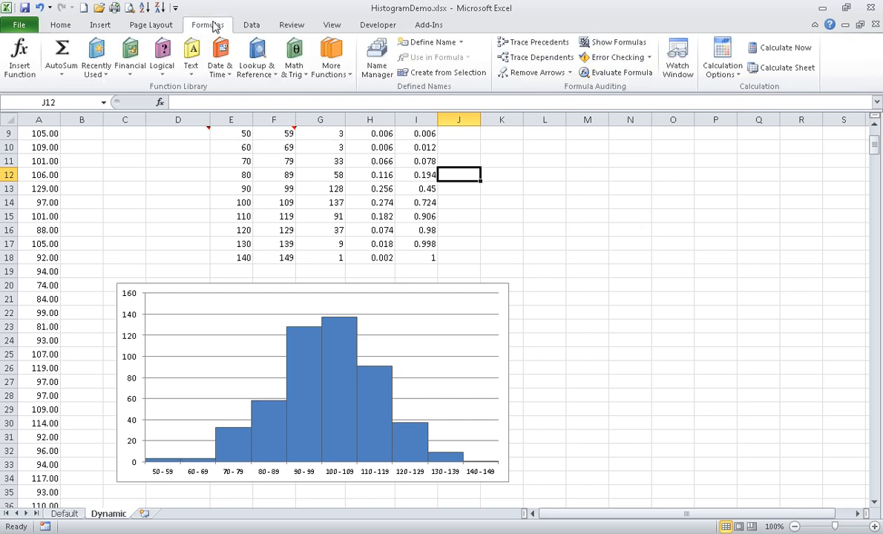
mouse_move(787, 68)
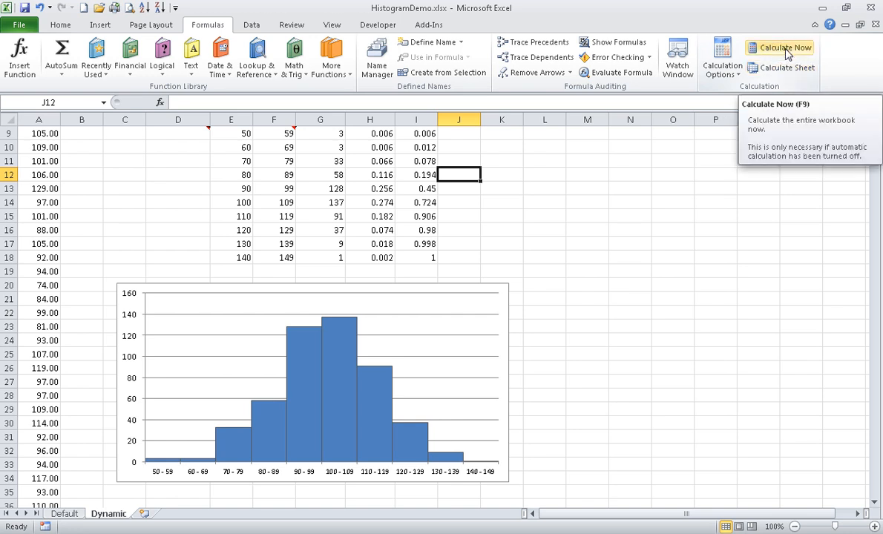
- Run Calculate Now four times so new random IQ scores refresh the table and histogram
click(786, 47)
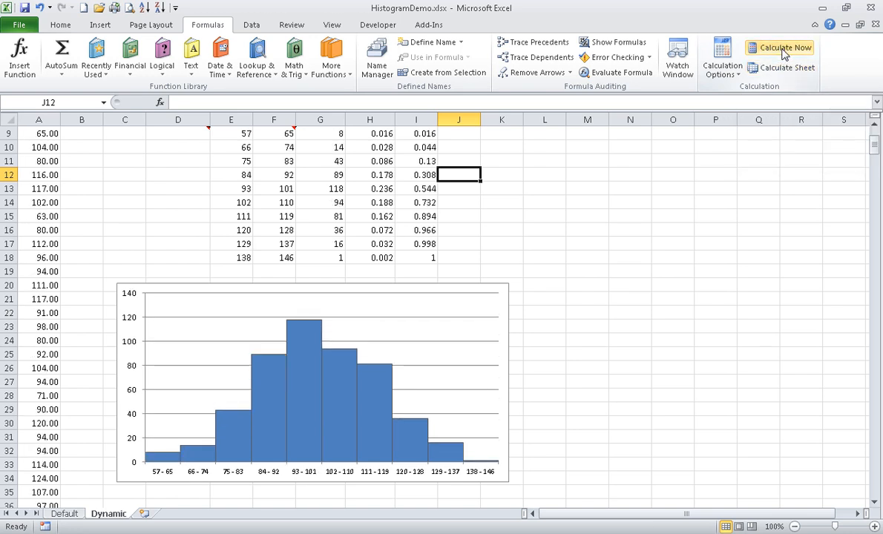
click(784, 48)
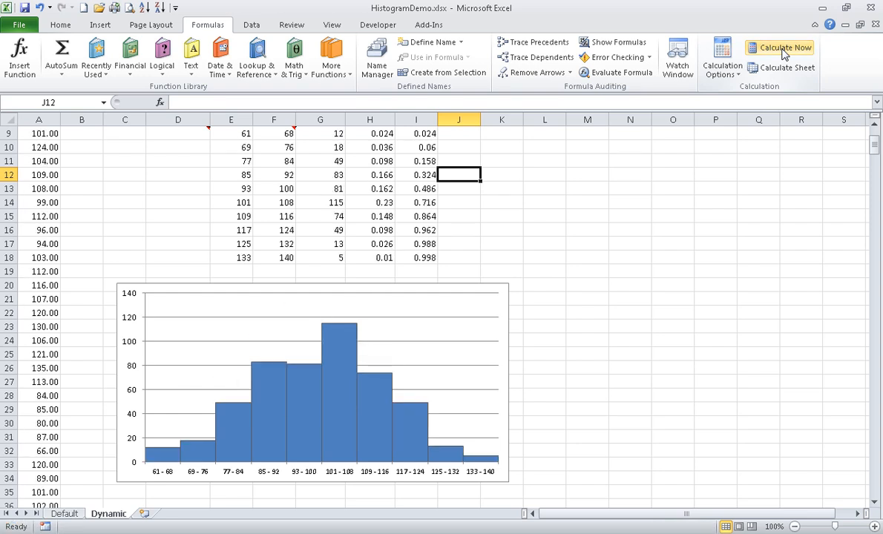
click(780, 47)
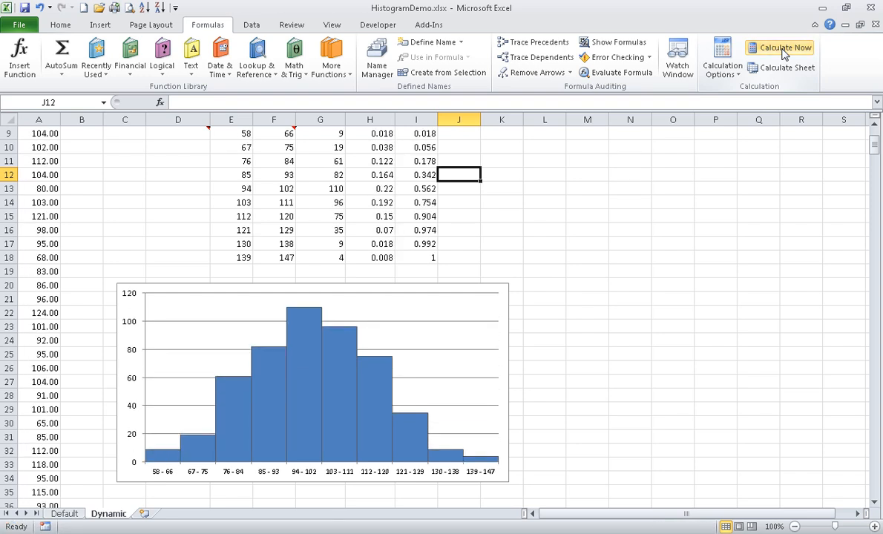
click(779, 48)
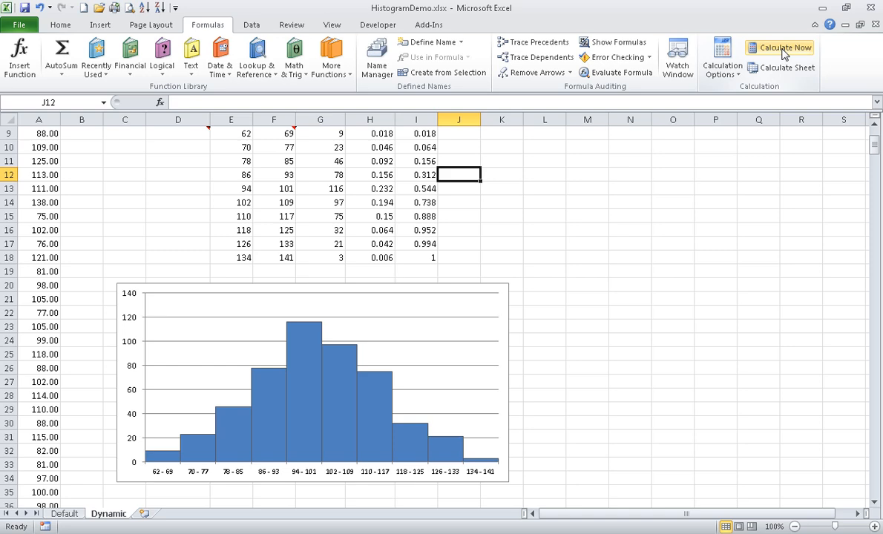